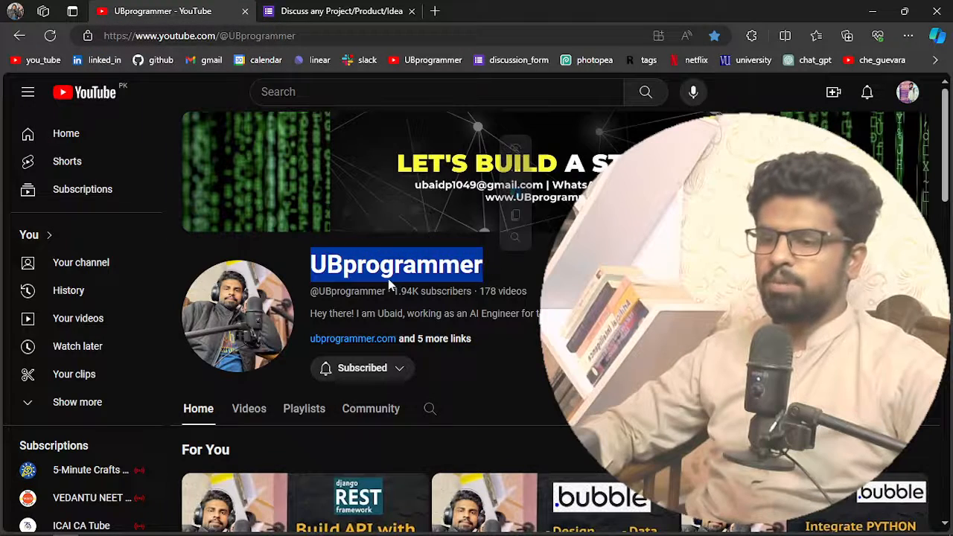
Step: Pull up the video topic notes, highlight 'OpenAI API' in the question, and close them
left_click(117, 525)
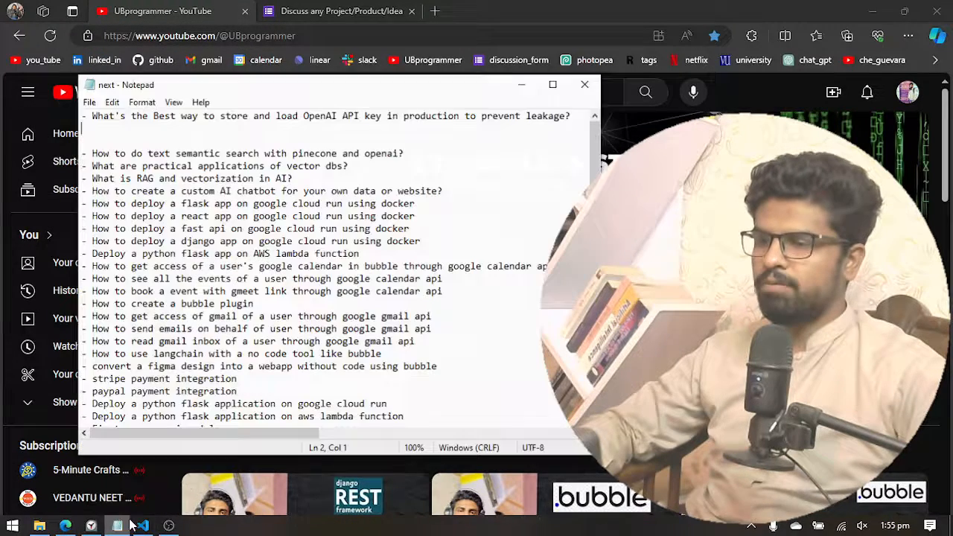
left_click_drag(137, 114, 243, 114)
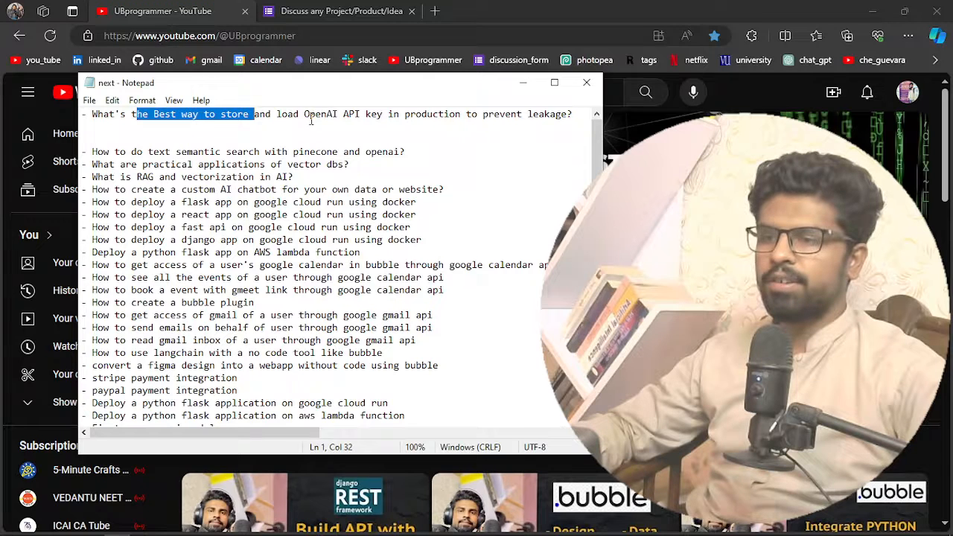
double_click(321, 114)
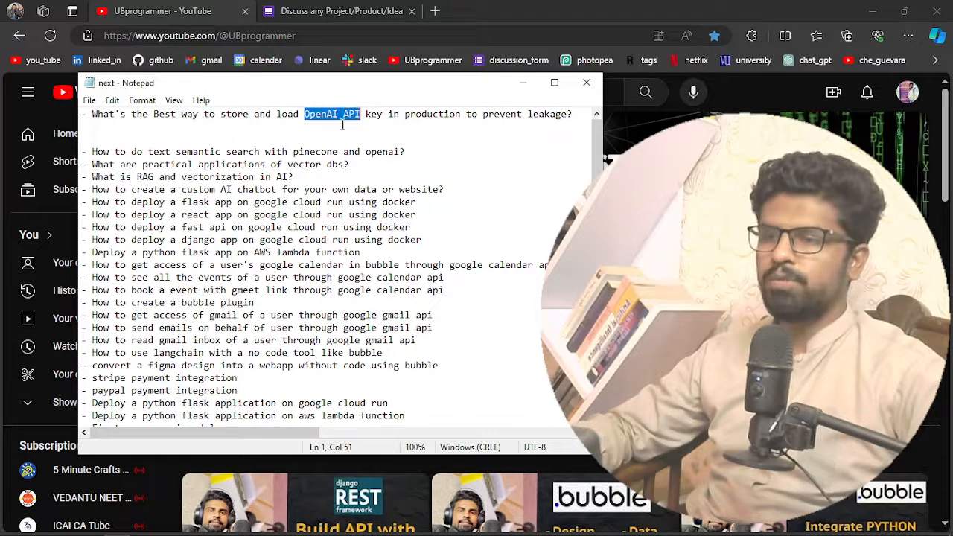
left_click(406, 152)
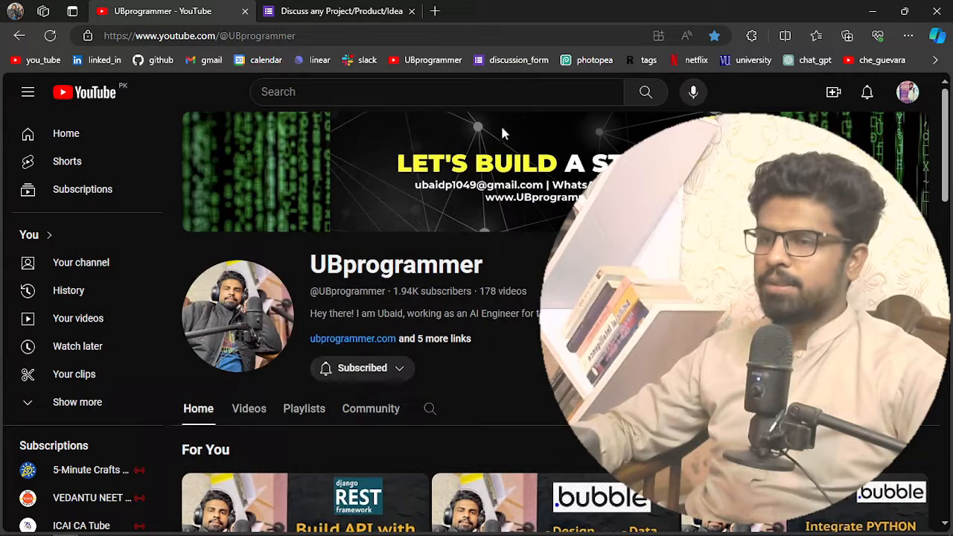
Step: Switch to the project discussion booking form and scroll through its FAQ sections
left_click(341, 11)
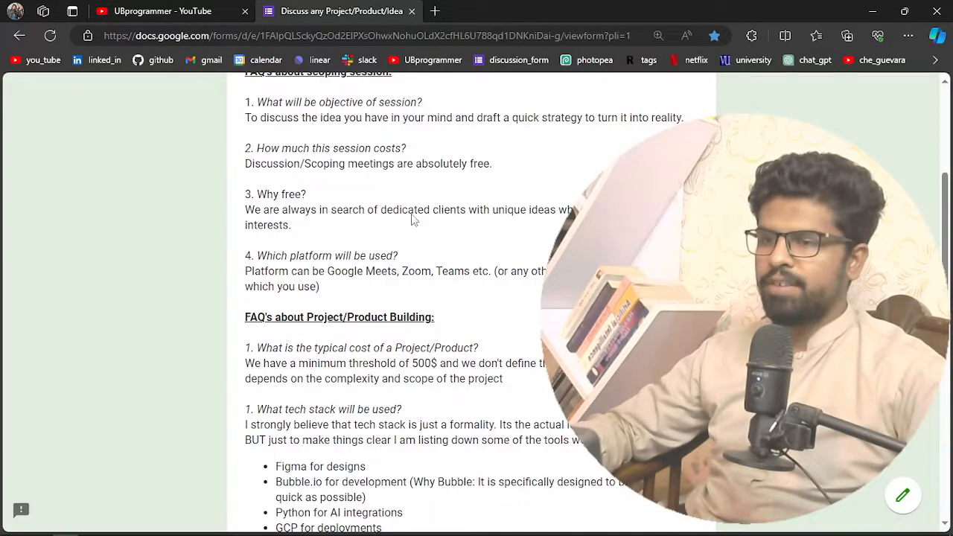
scroll("up", 3)
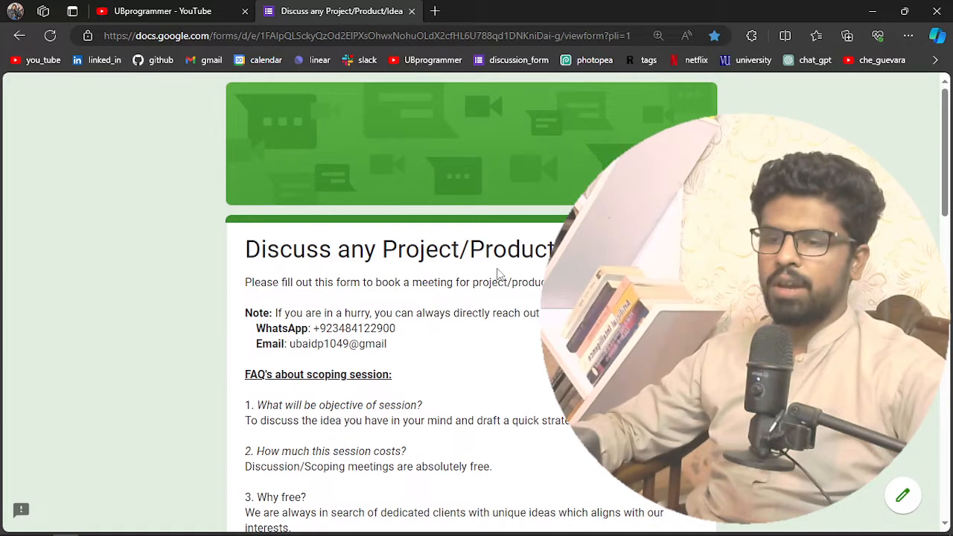
mouse_move(499, 386)
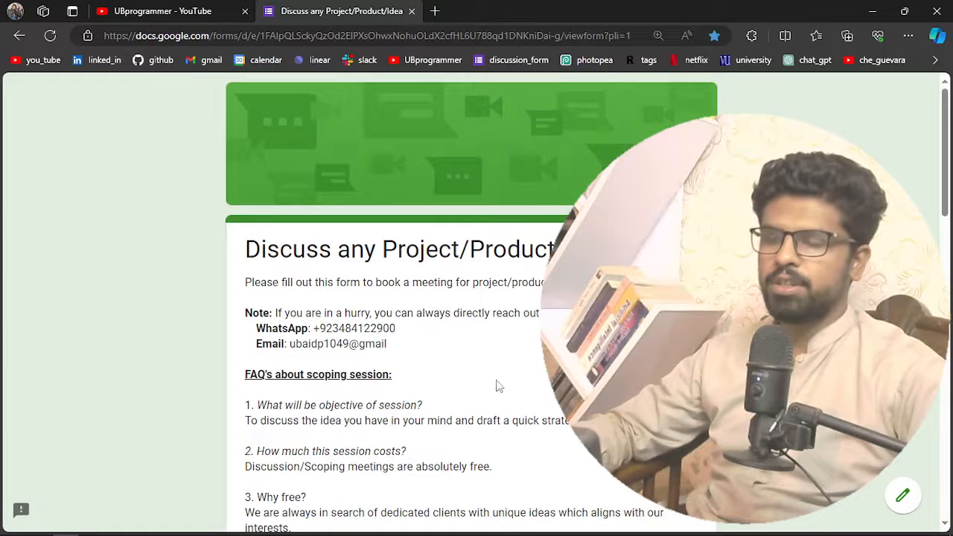
scroll("down", 3)
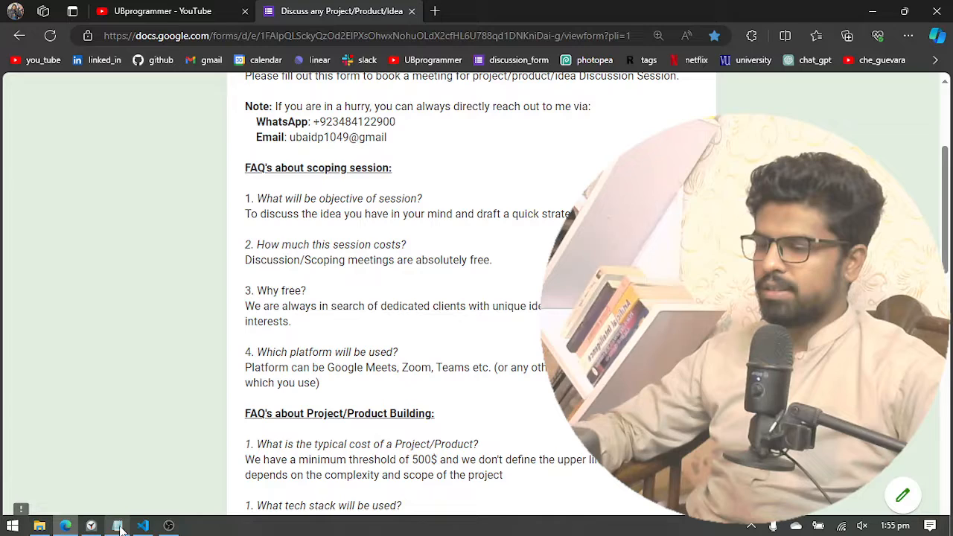
mouse_move(117, 526)
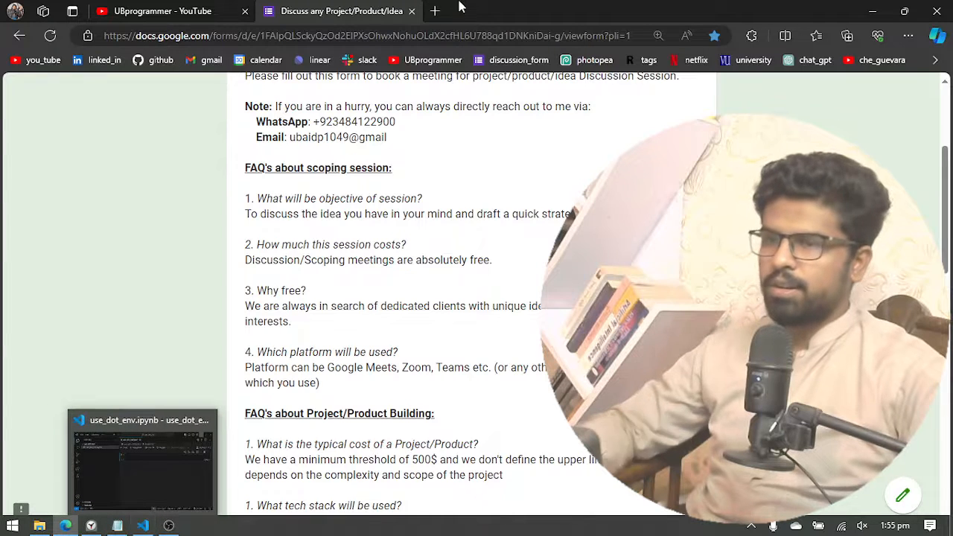
left_click(143, 526)
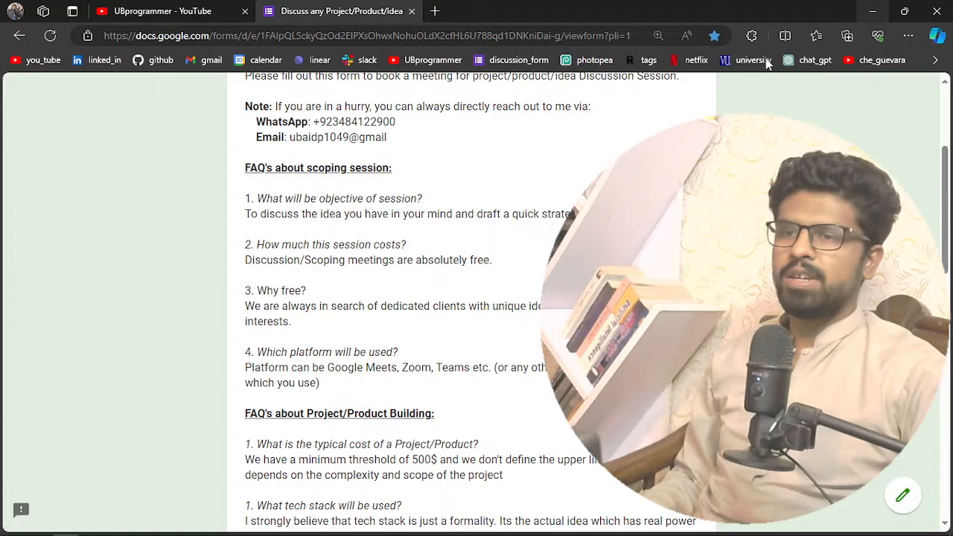
Step: Search Bing for 'python dotenv' in a new tab and scroll through the results
left_click(601, 10)
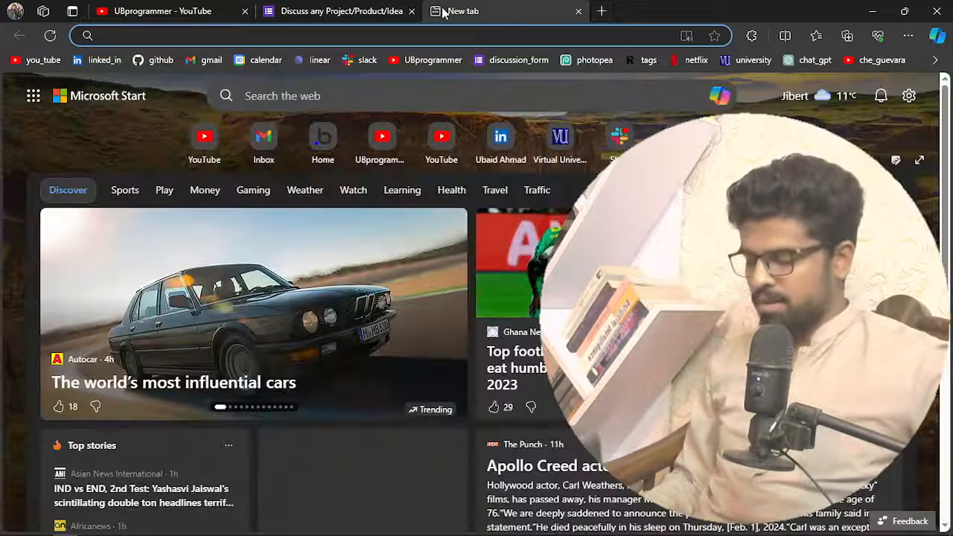
mouse_move(462, 10)
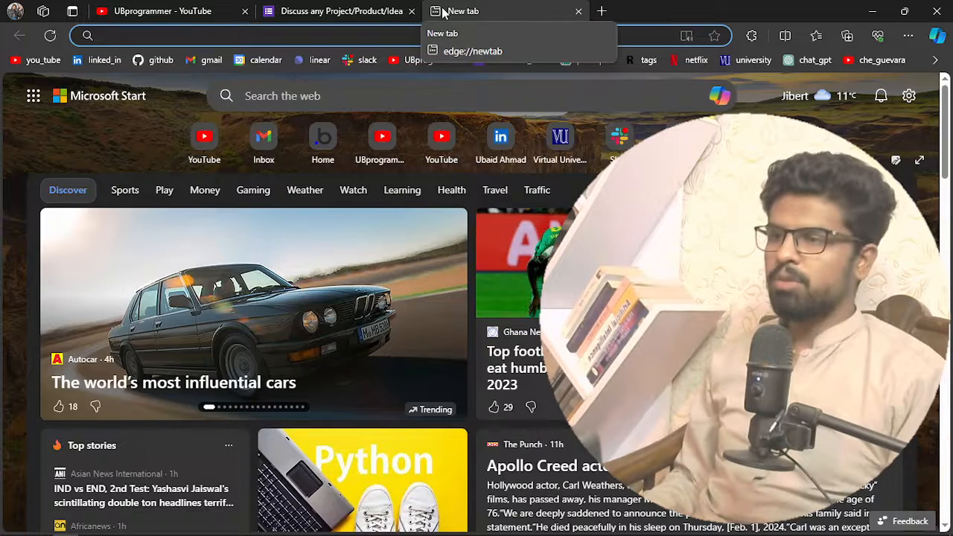
type("python dotenv")
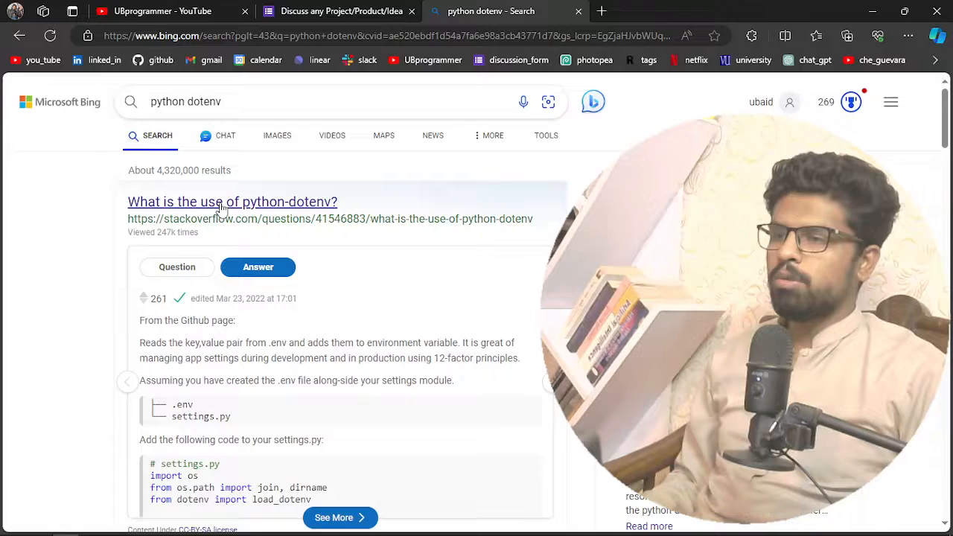
scroll("down", 3)
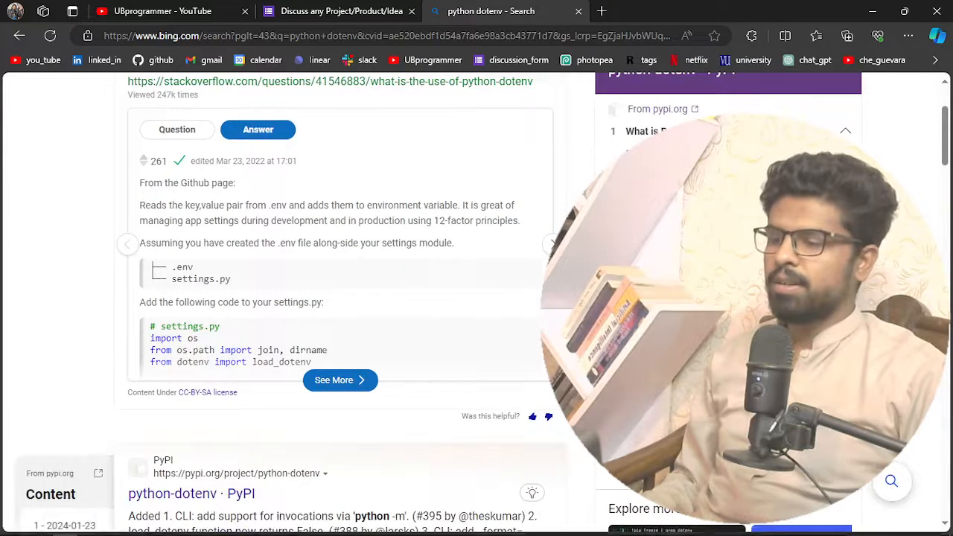
scroll("down", 3)
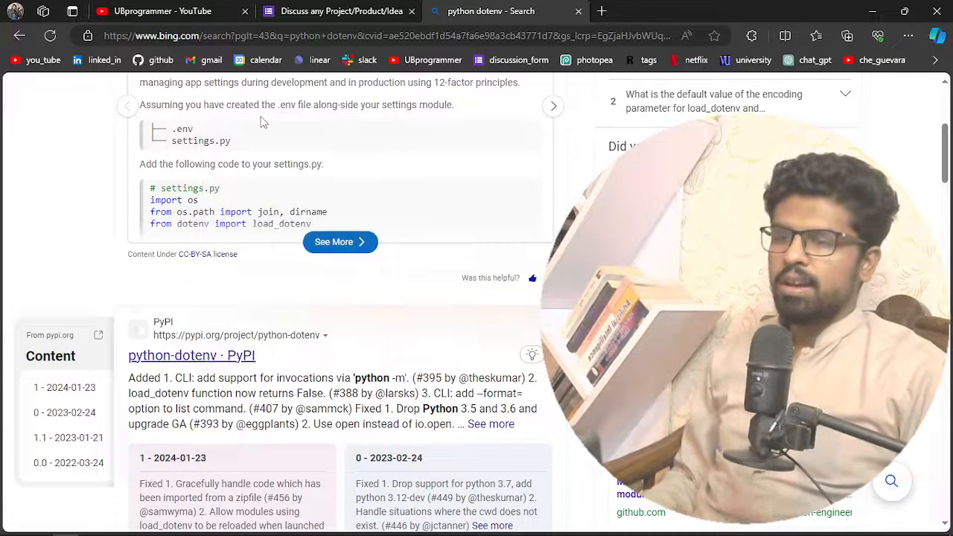
Step: Open the python-dotenv 1.0.1 PyPI page and scroll between Getting Started and pip install
left_click(191, 355)
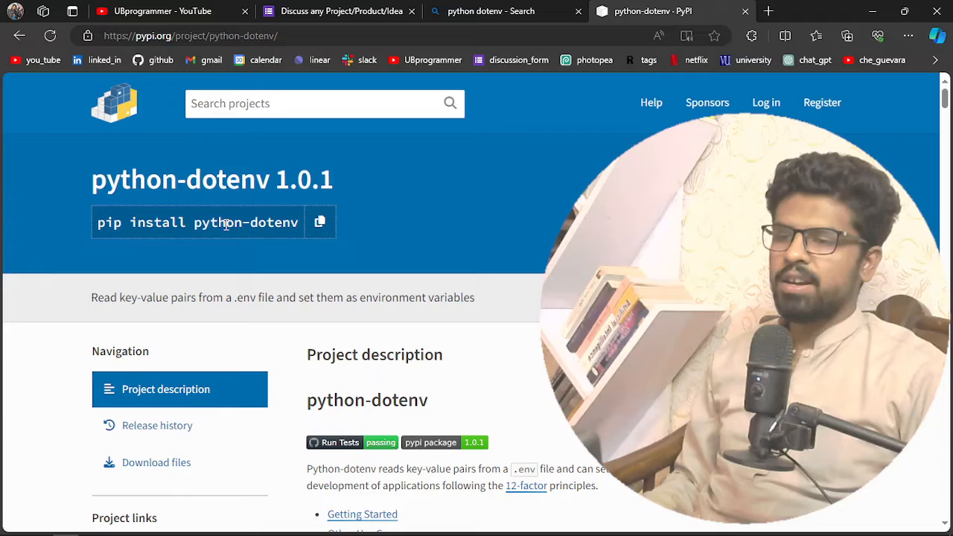
mouse_move(354, 241)
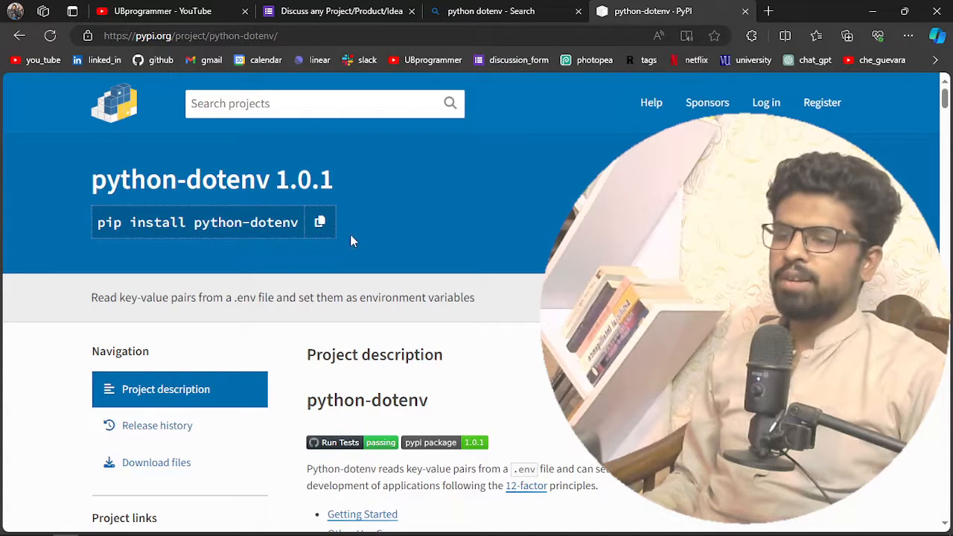
scroll("down", 3)
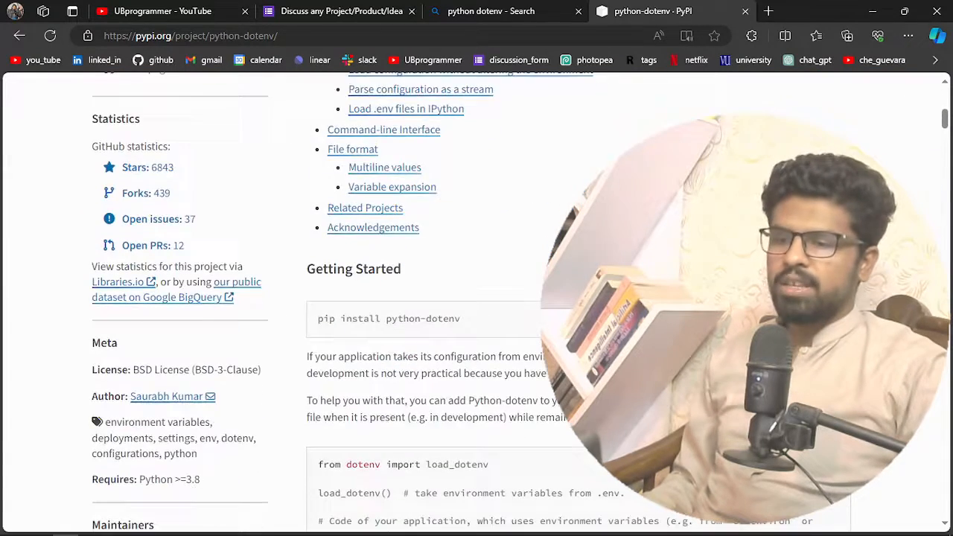
scroll("up", 3)
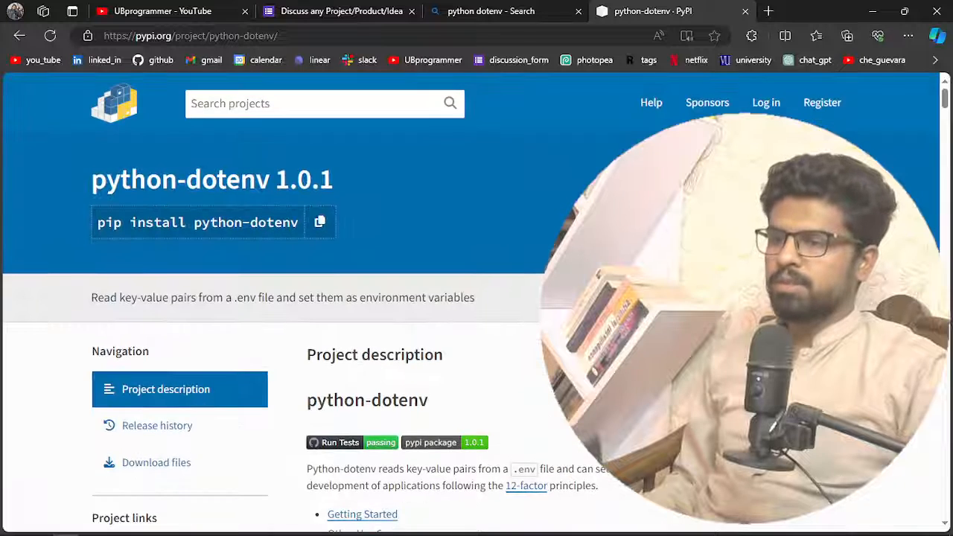
mouse_move(319, 223)
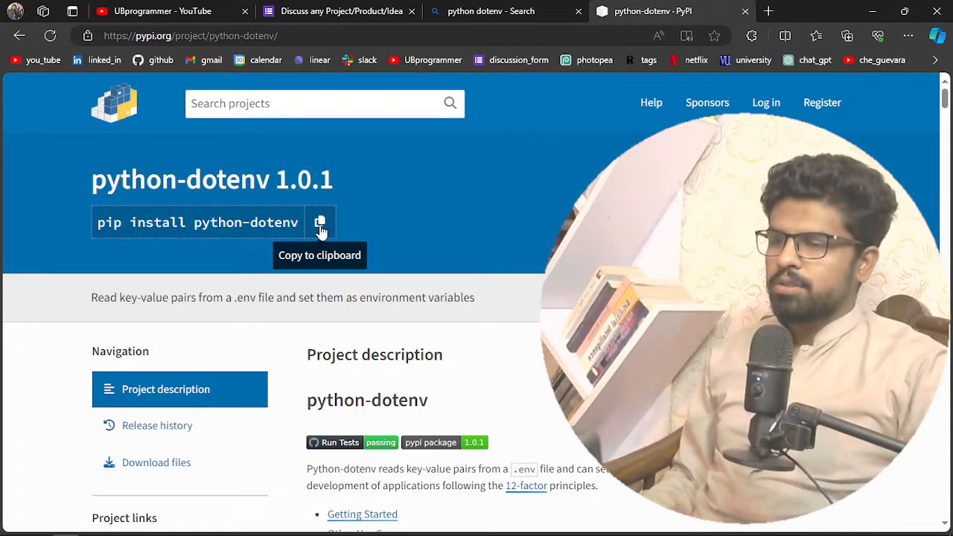
mouse_move(145, 244)
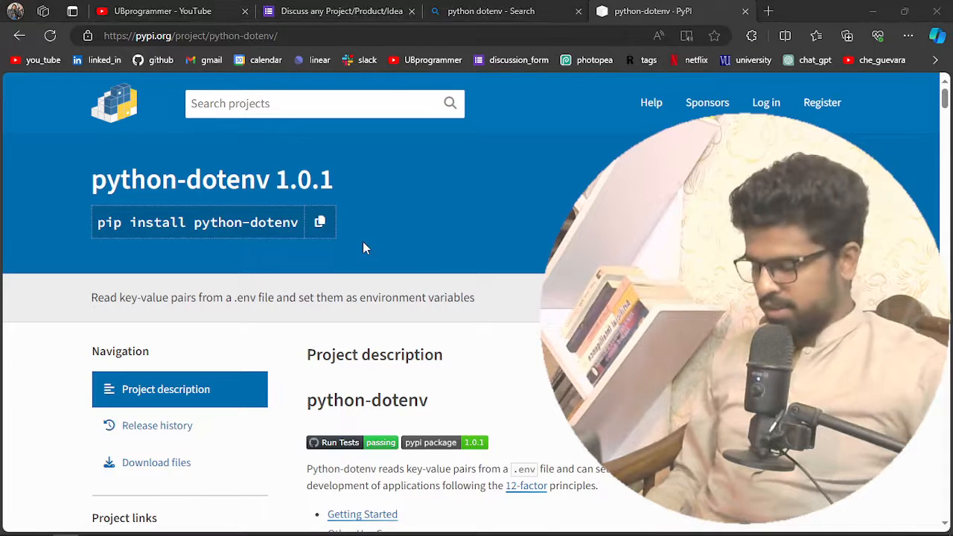
Step: Run 'pip install python-dotenv' in PowerShell, which reports already satisfied, then close it
type("pow")
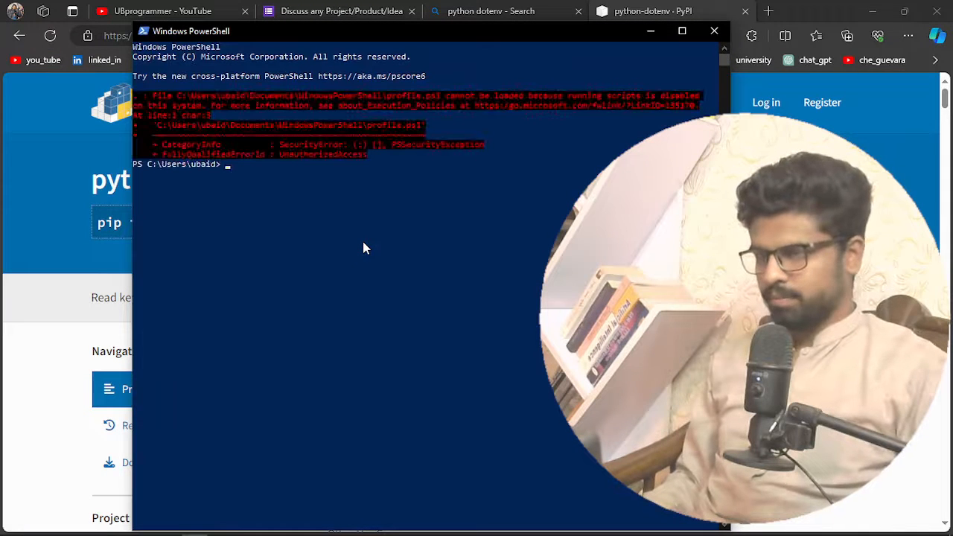
type("pip install python-dotenv")
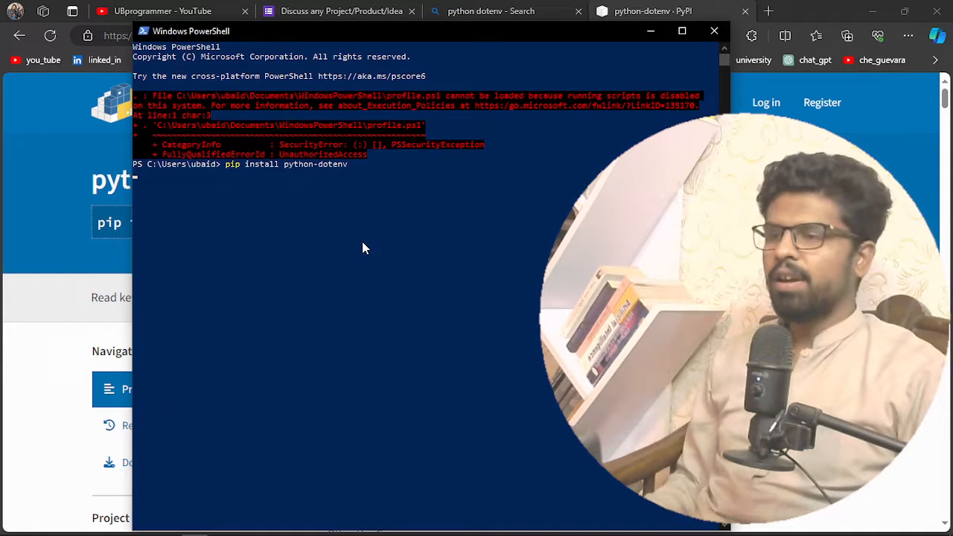
key("Return")
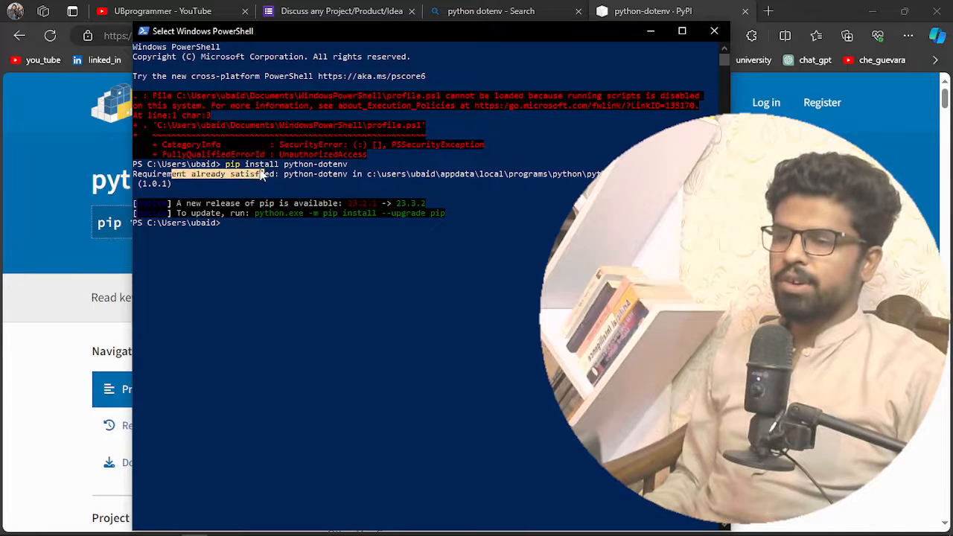
mouse_move(714, 31)
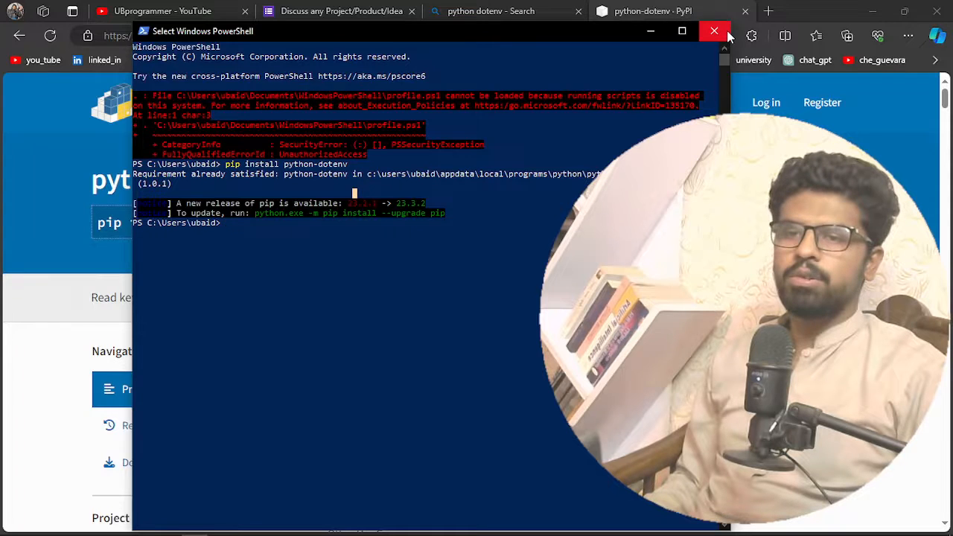
left_click(715, 31)
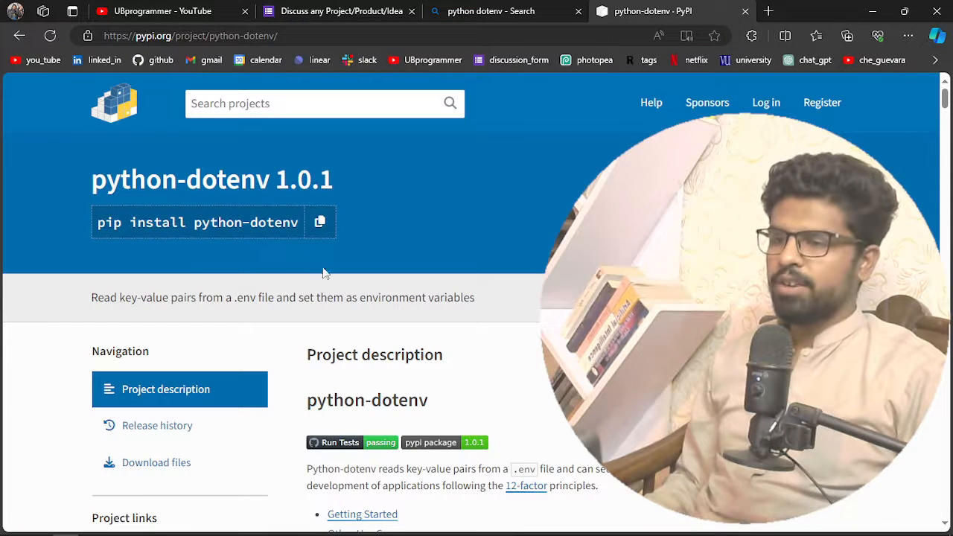
mouse_move(339, 233)
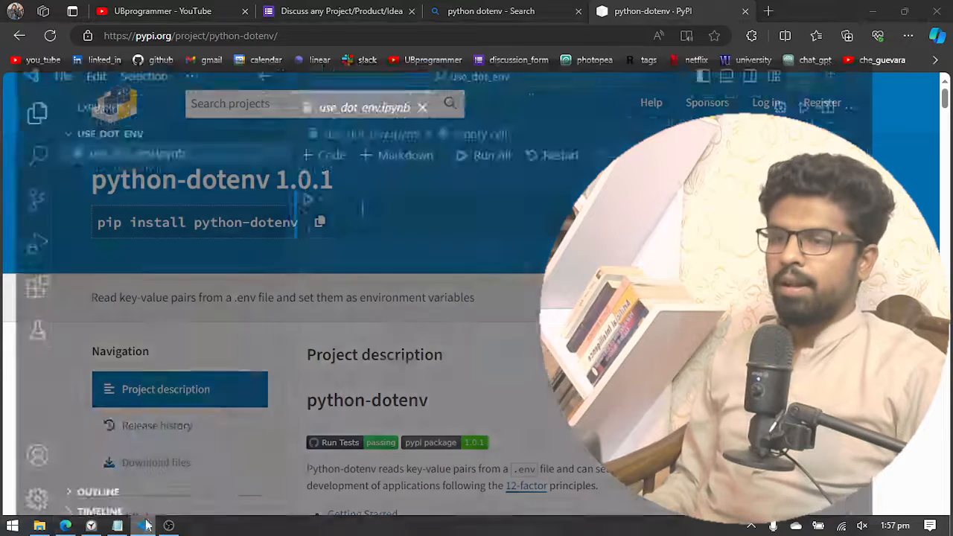
Step: Glance at the use_dot_env notebook, then scroll the PyPI page to Getting Started
left_click(137, 526)
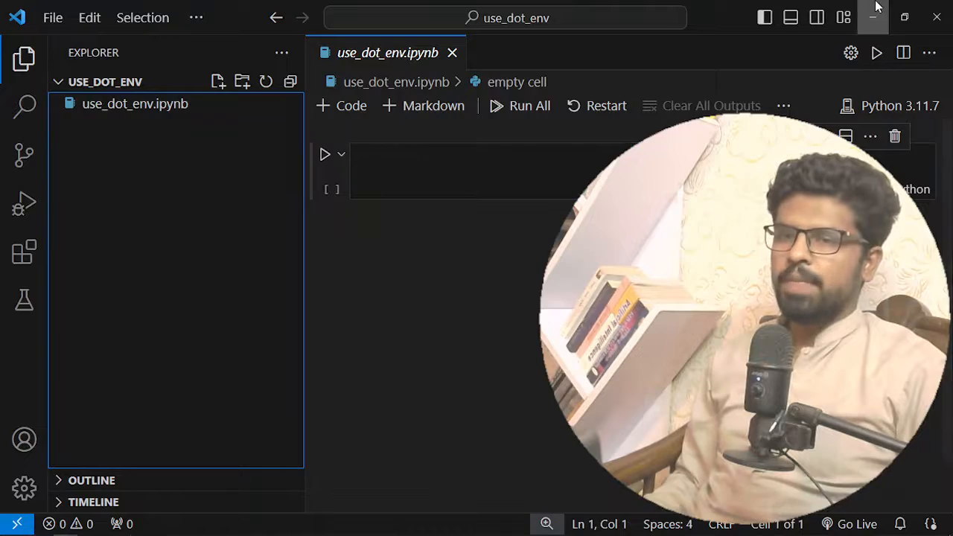
left_click(874, 16)
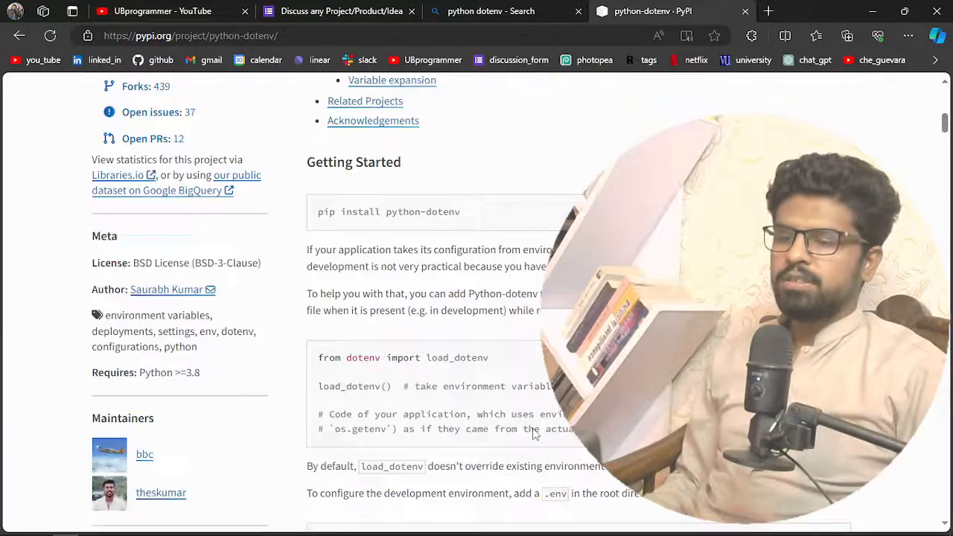
scroll("down", 3)
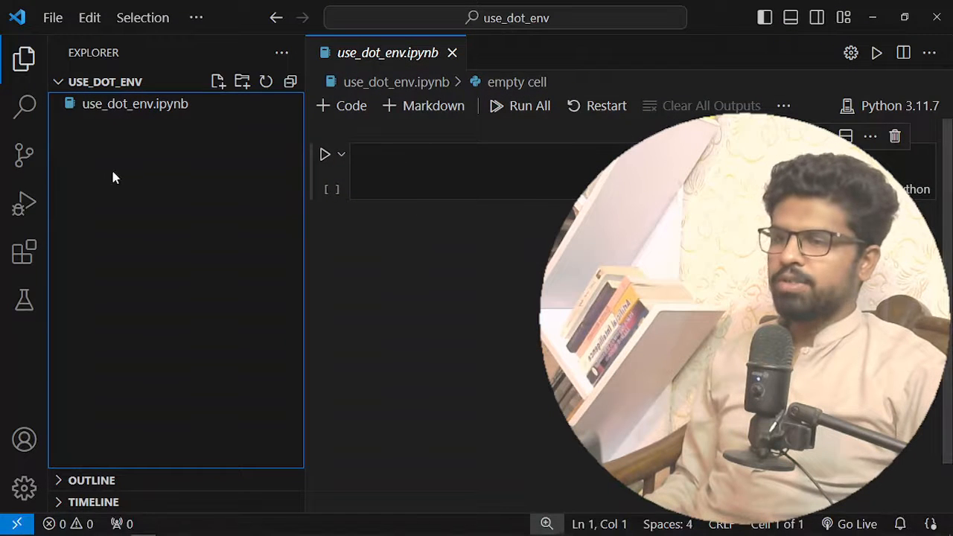
Step: Create a new file named .env in the use_dot_env project Explorer
left_click(218, 81)
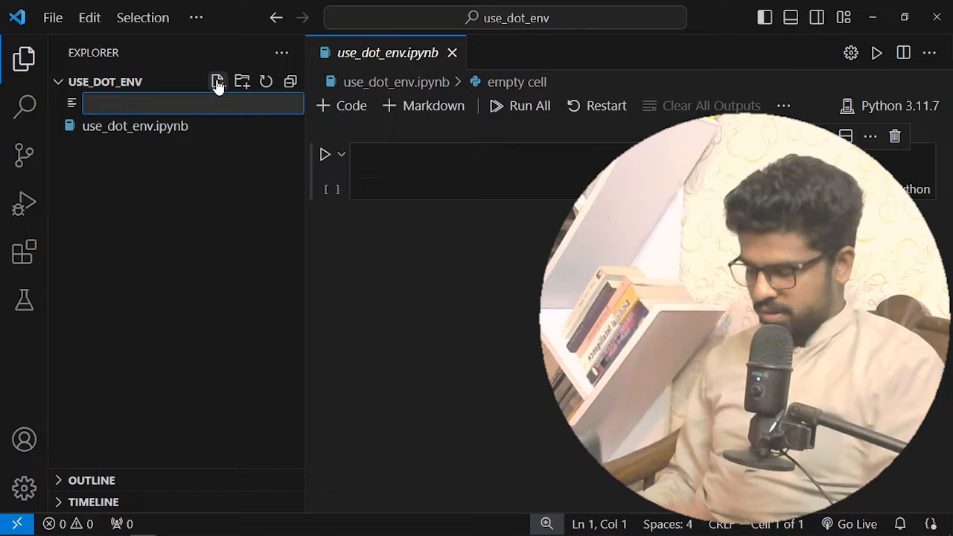
type(".env")
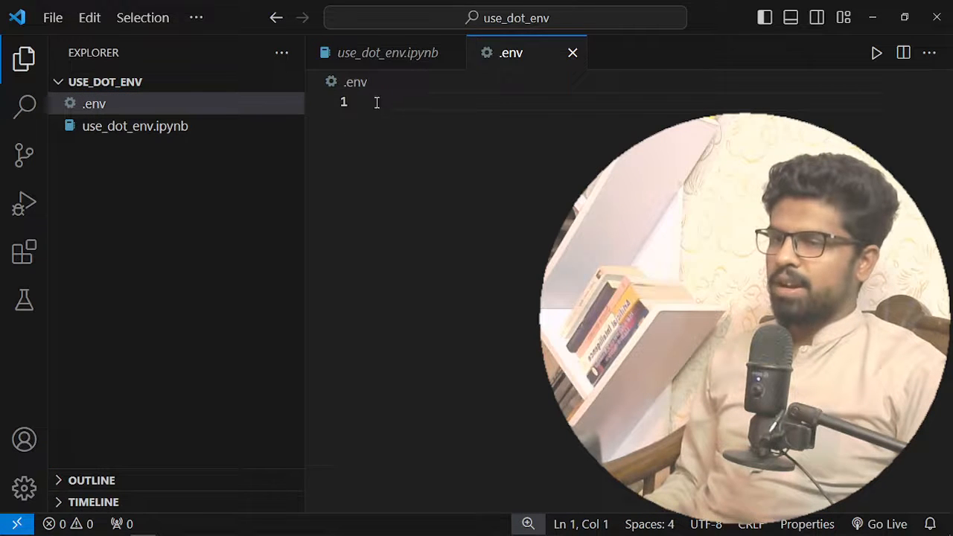
mouse_move(395, 140)
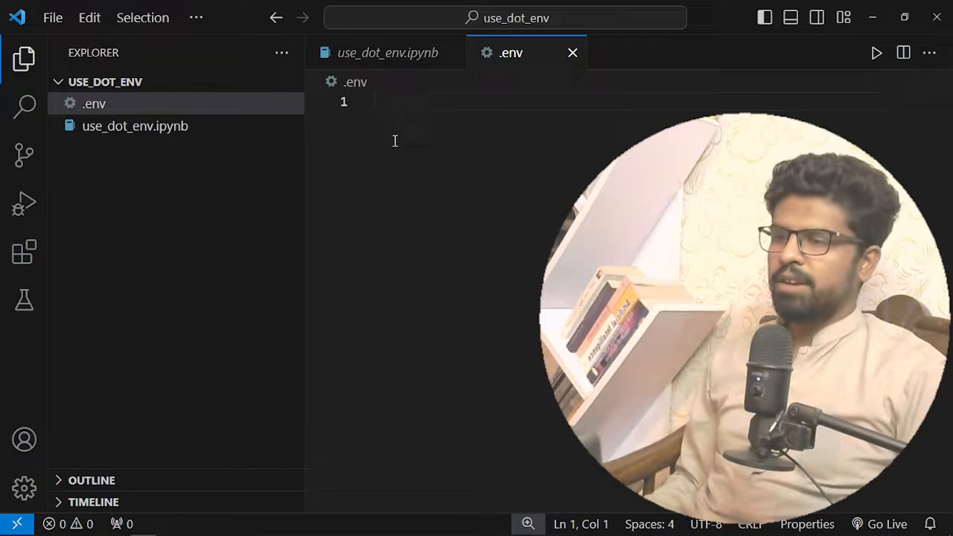
mouse_move(313, 177)
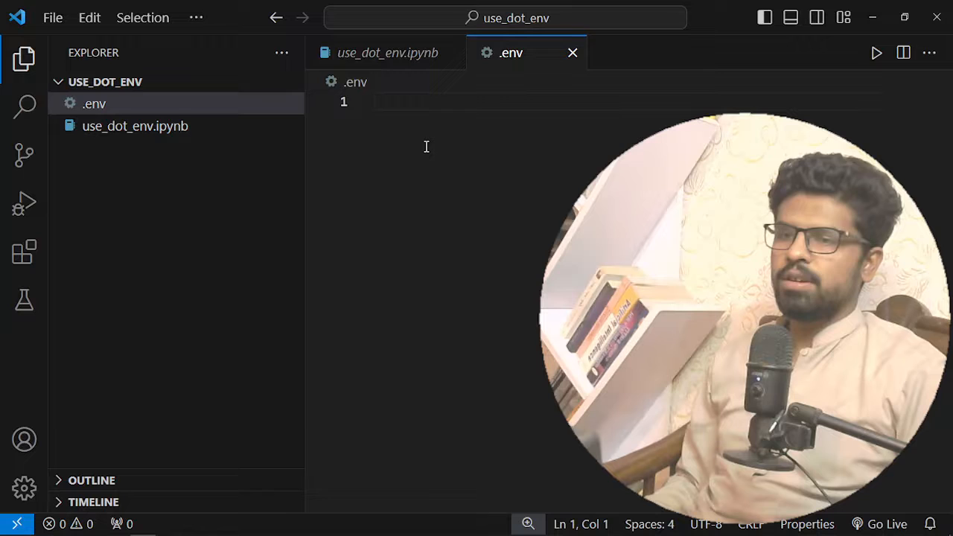
mouse_move(476, 153)
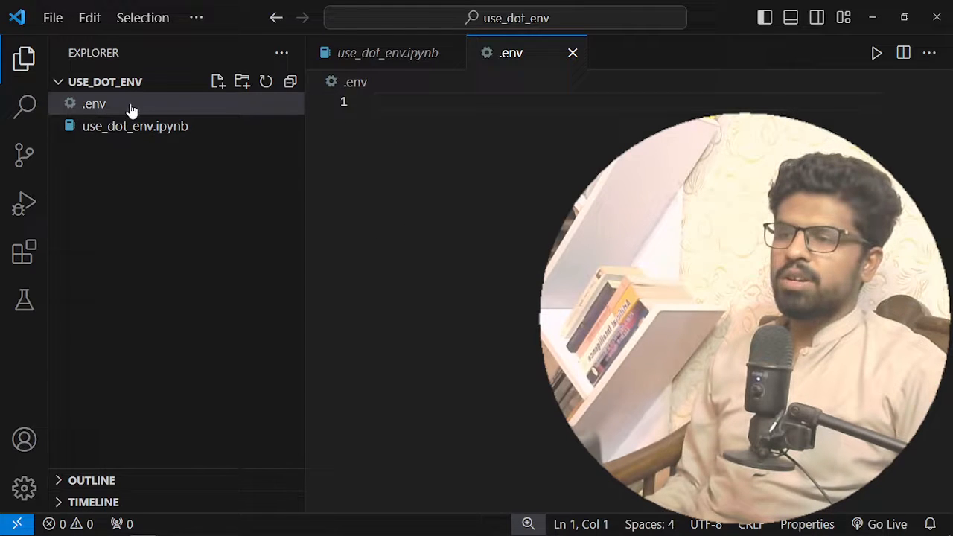
mouse_move(335, 118)
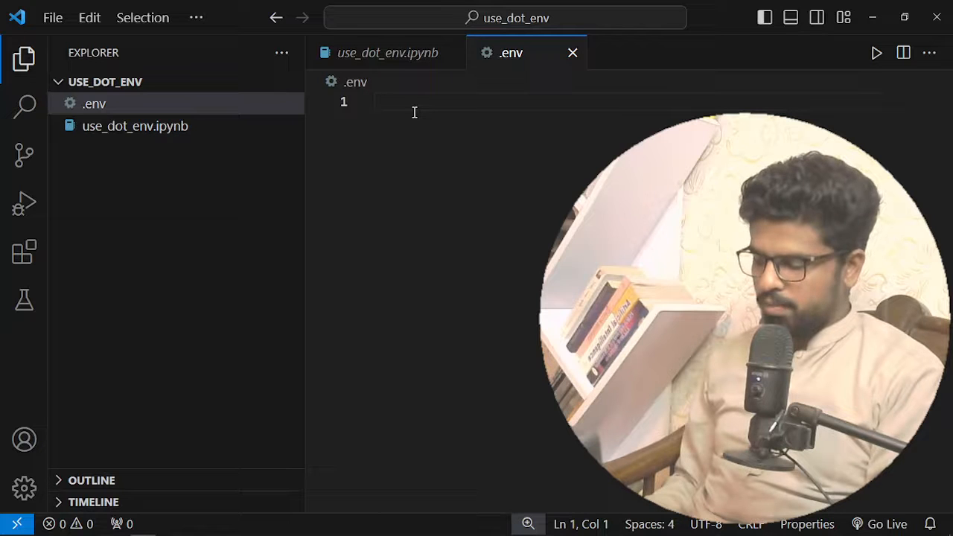
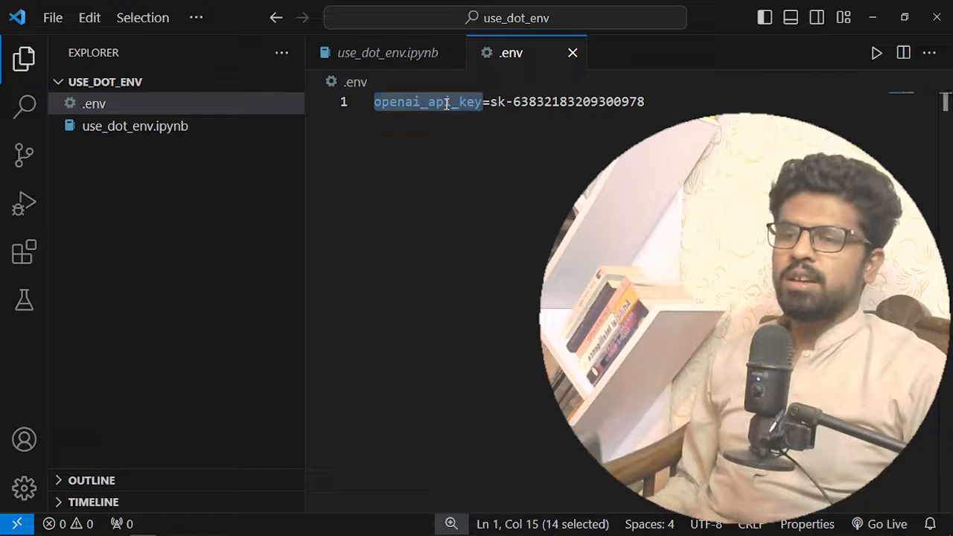
left_click(386, 52)
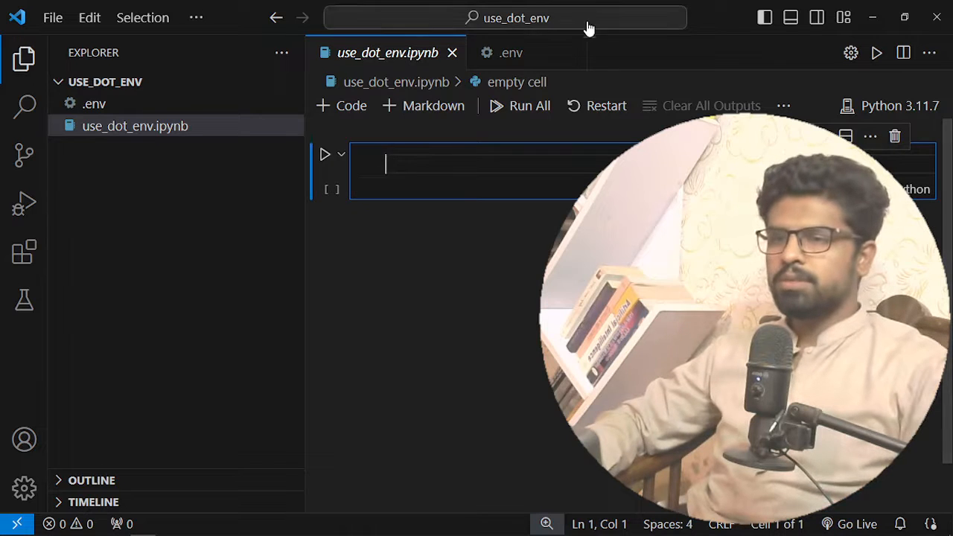
left_click(511, 52)
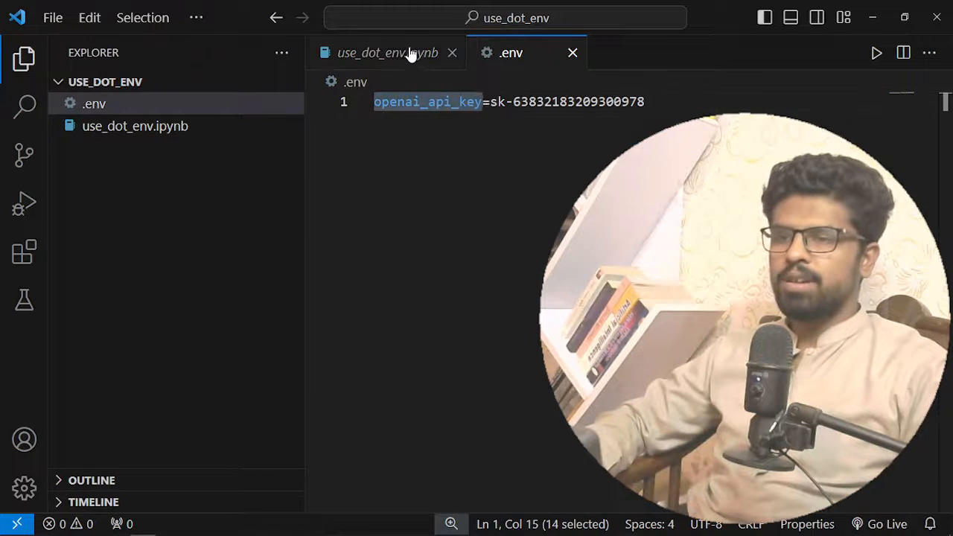
Step: Type 'from dotenv import load_env' in the first notebook cell and check the PyPI example
left_click(388, 53)
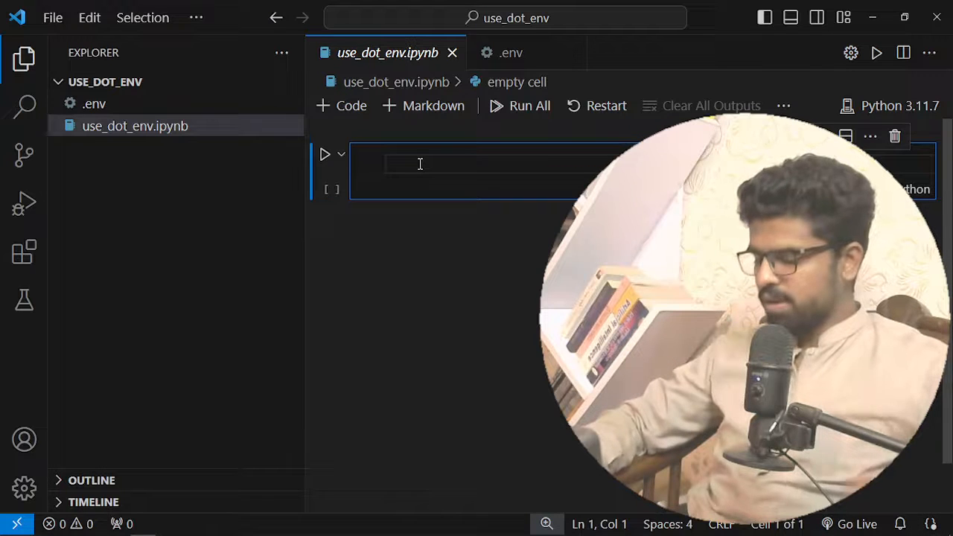
type("from")
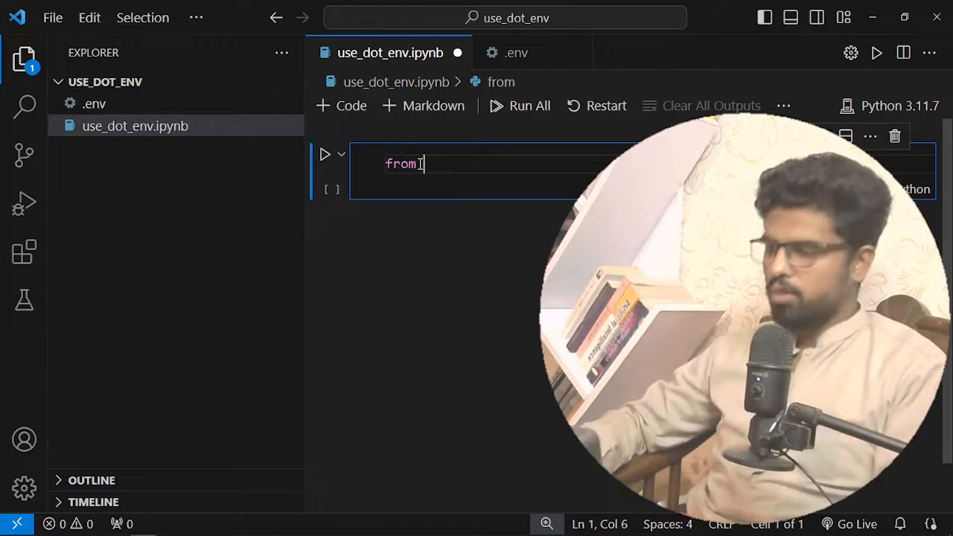
type("dot")
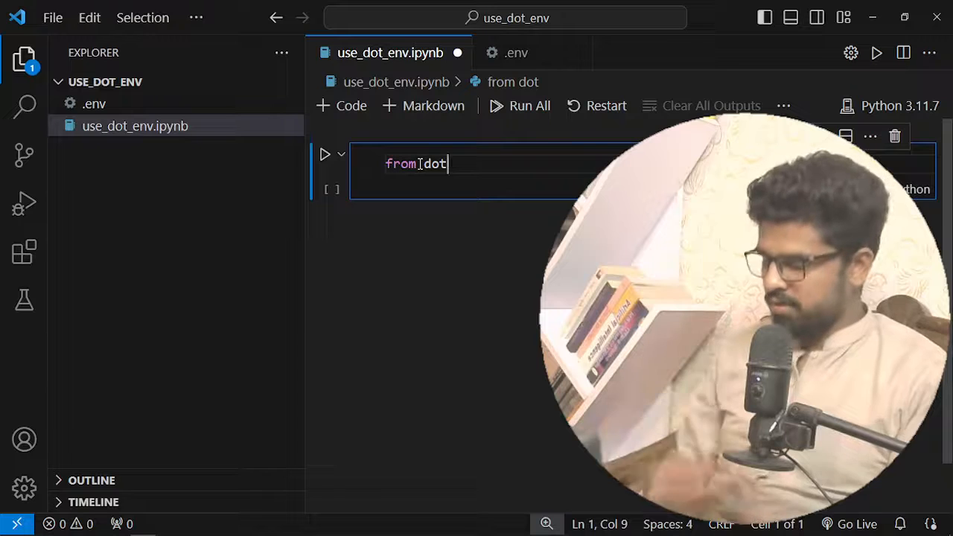
type("env i")
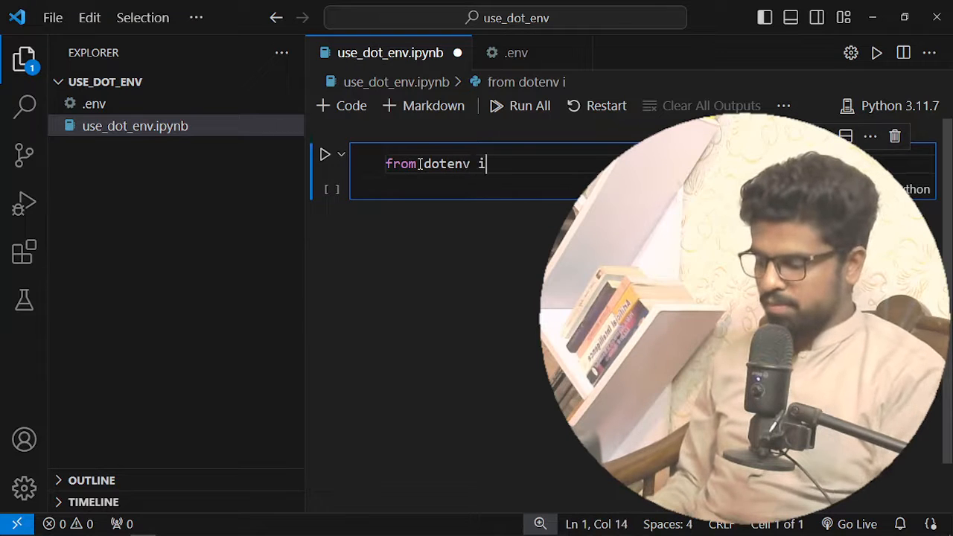
type("mport")
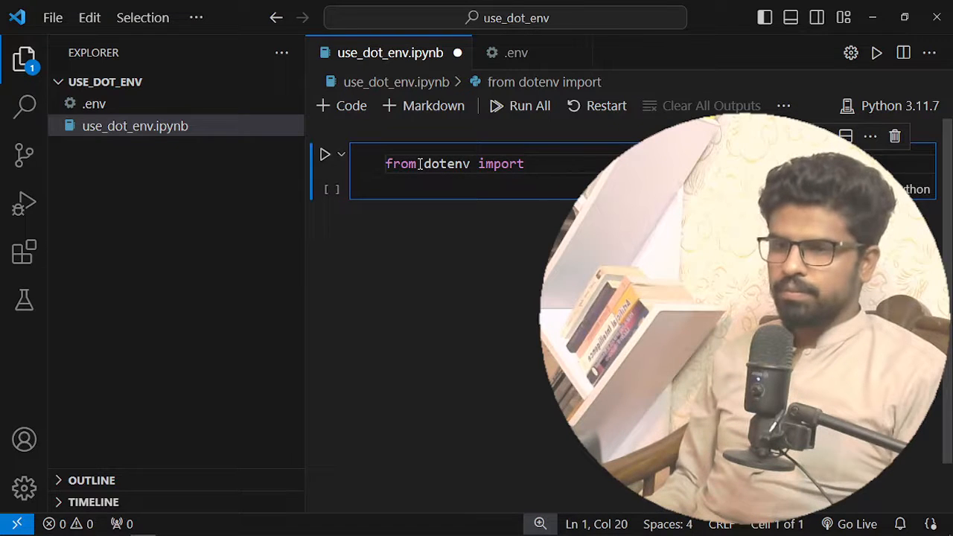
type("load")
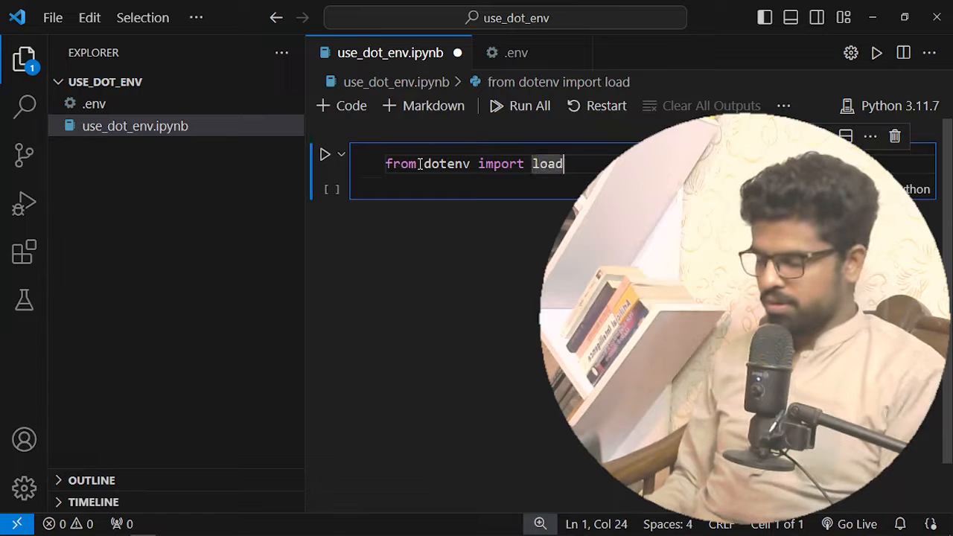
type("_")
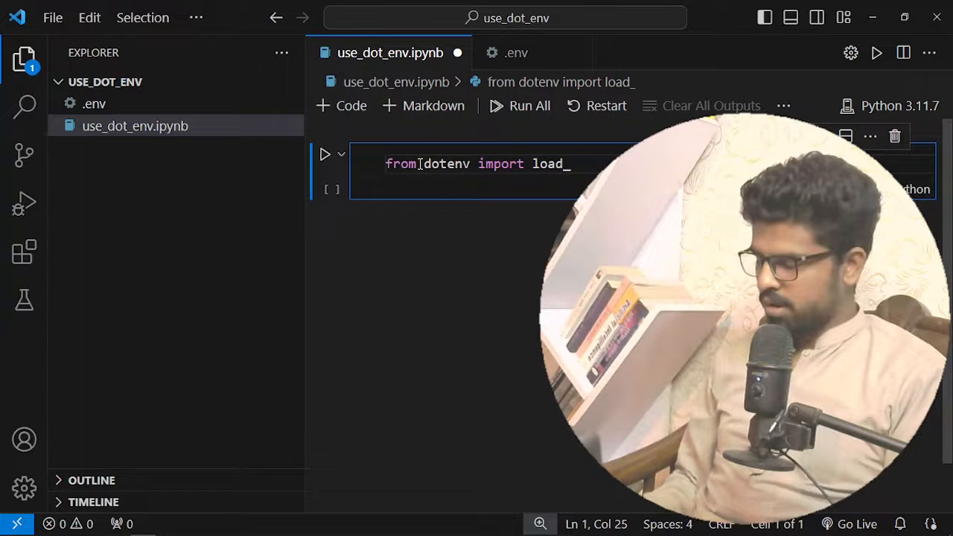
type("env")
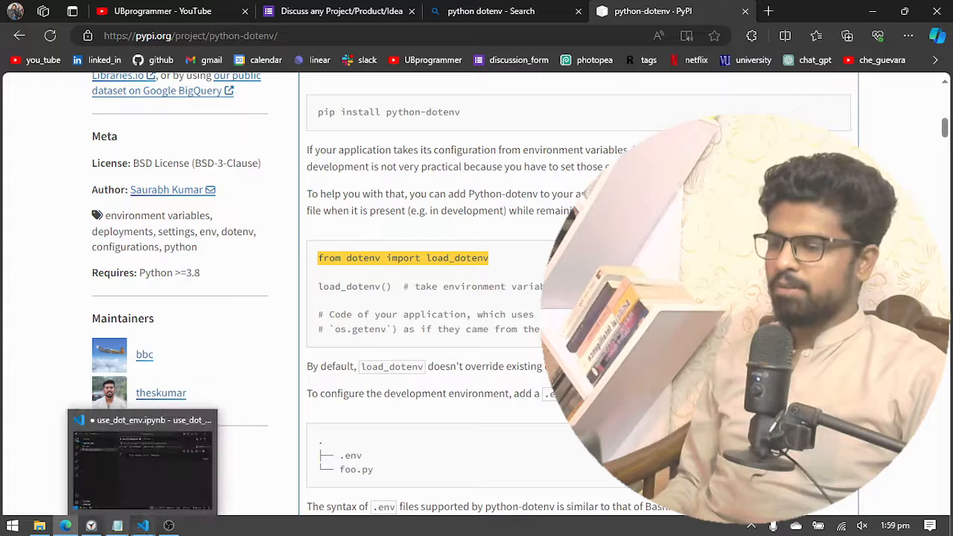
mouse_move(117, 526)
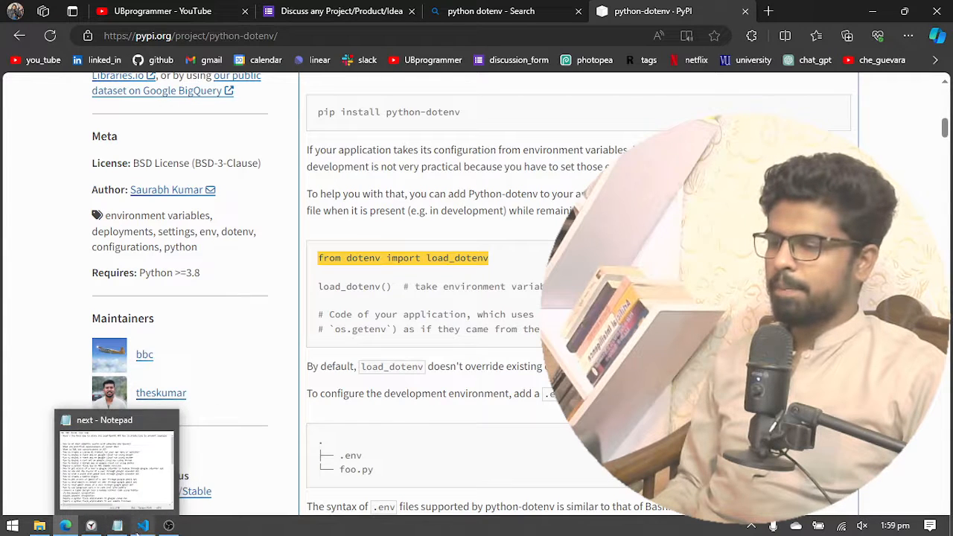
left_click(143, 526)
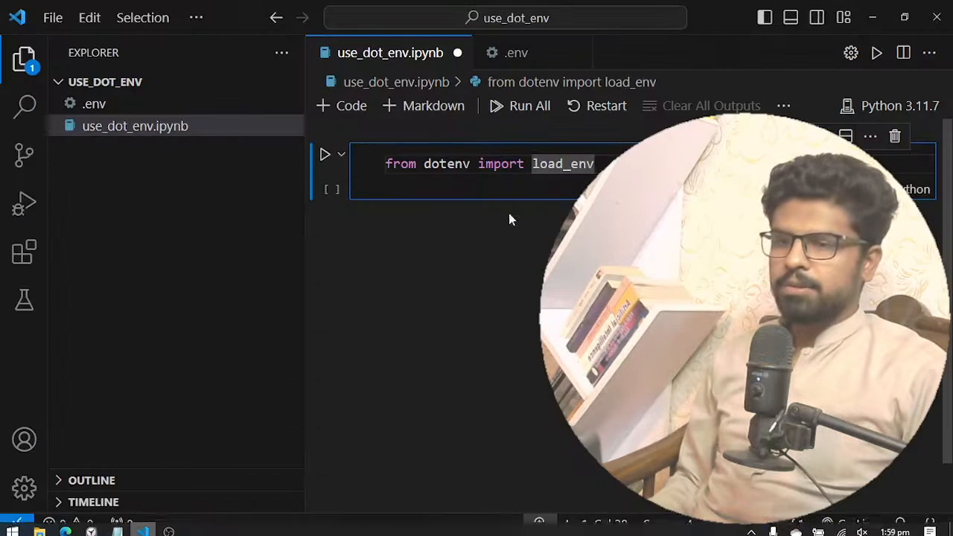
Step: Correct the import to load_dotenv and add a load_dotenv() call on line 2
type("dotenv")
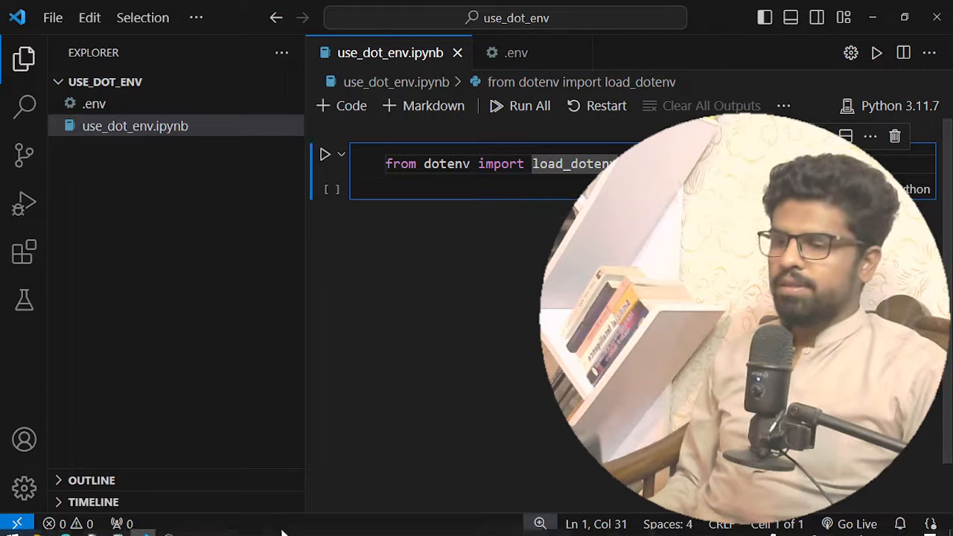
left_click(533, 164)
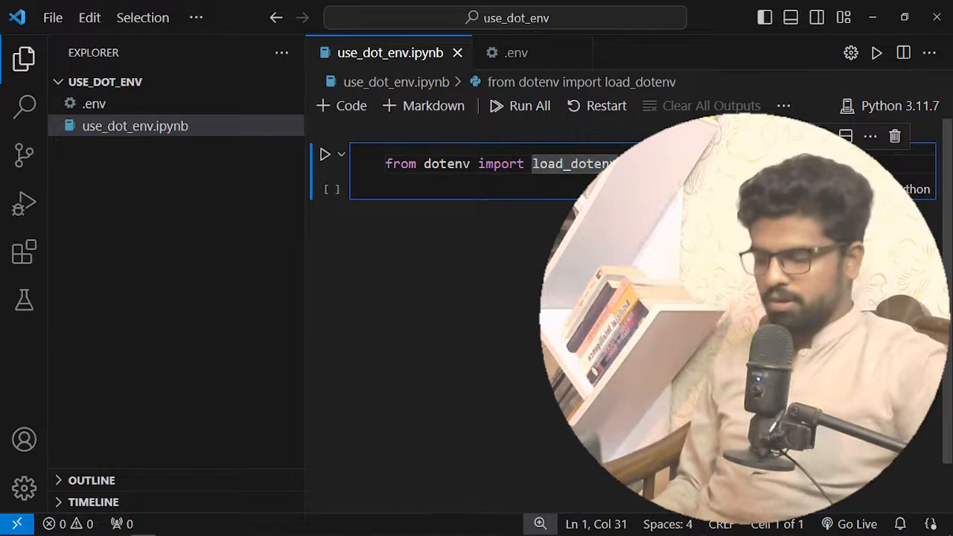
type("load_dotenv")
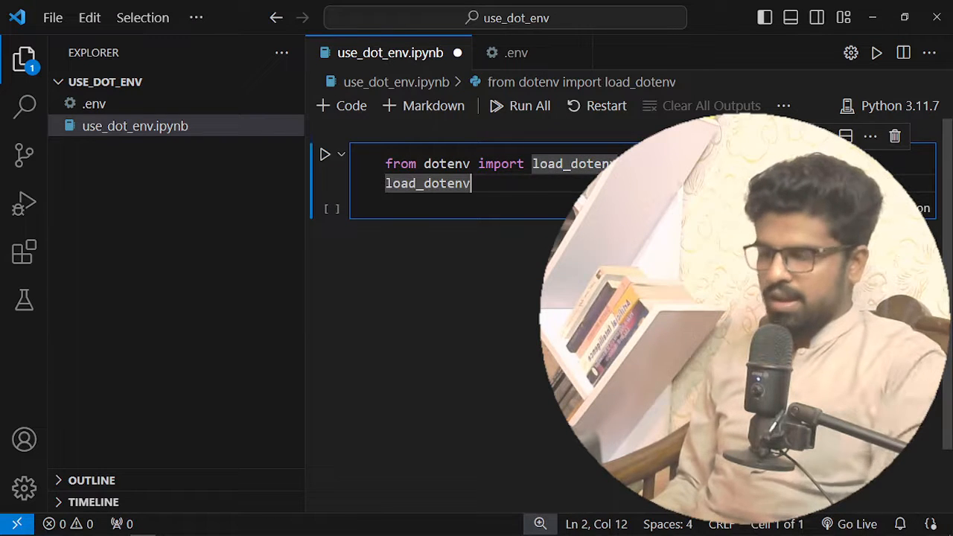
type("()")
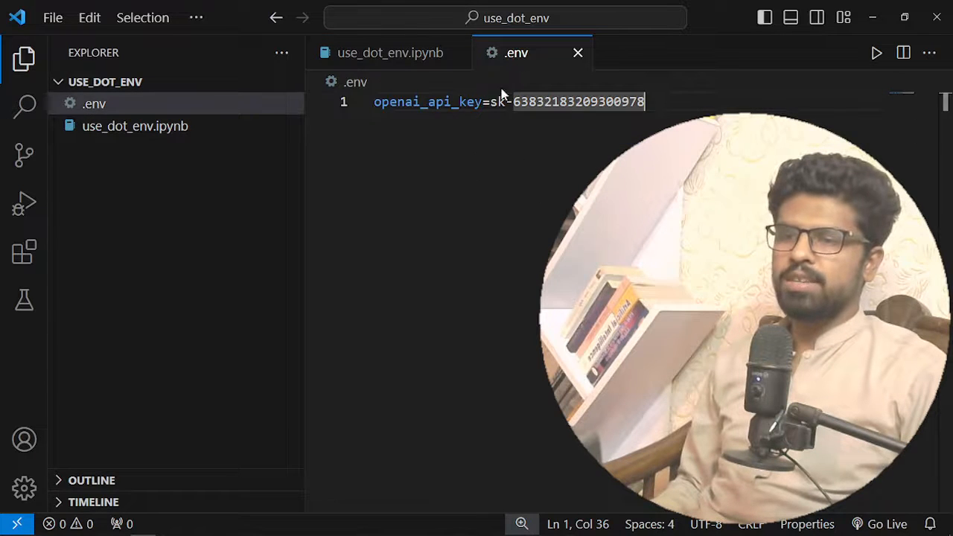
Step: Run the first cell so it returns True, and add a new empty code cell
left_click(390, 52)
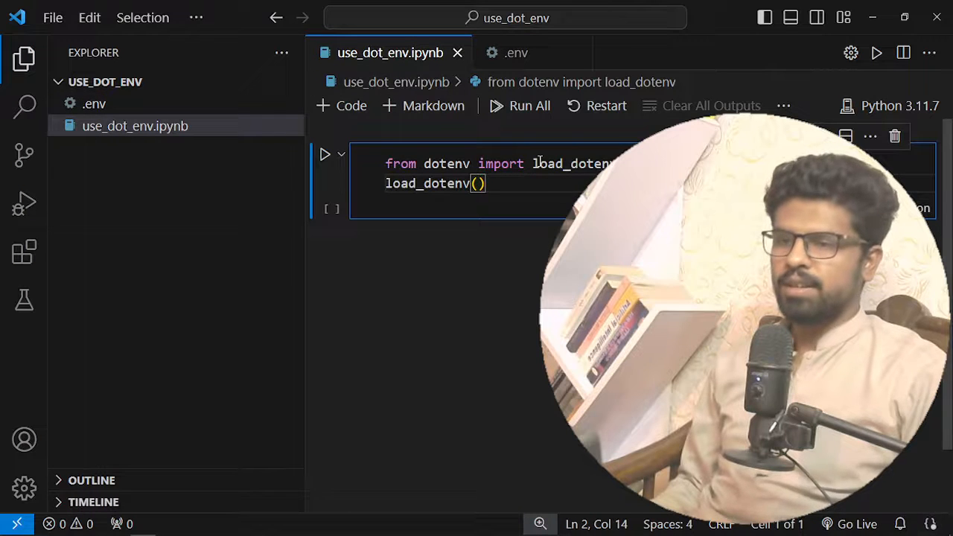
left_click(324, 154)
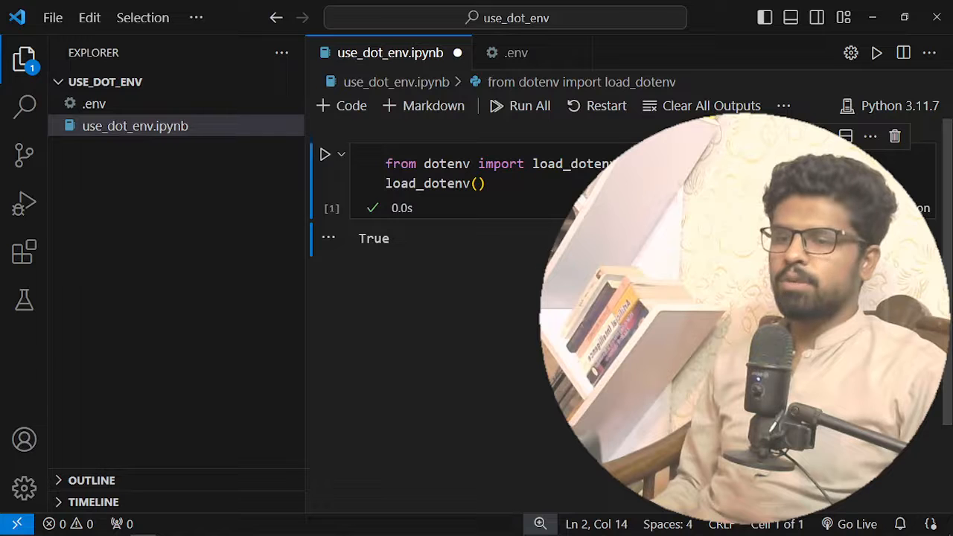
left_click(342, 105)
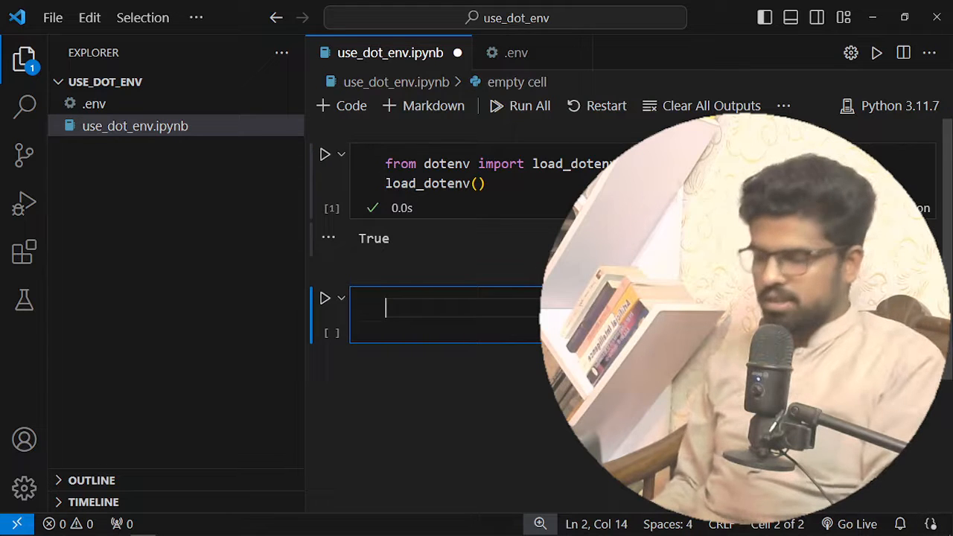
Step: Enter import os and os.getenv("openai_api_key") in cell two and run it to print the key
type("import")
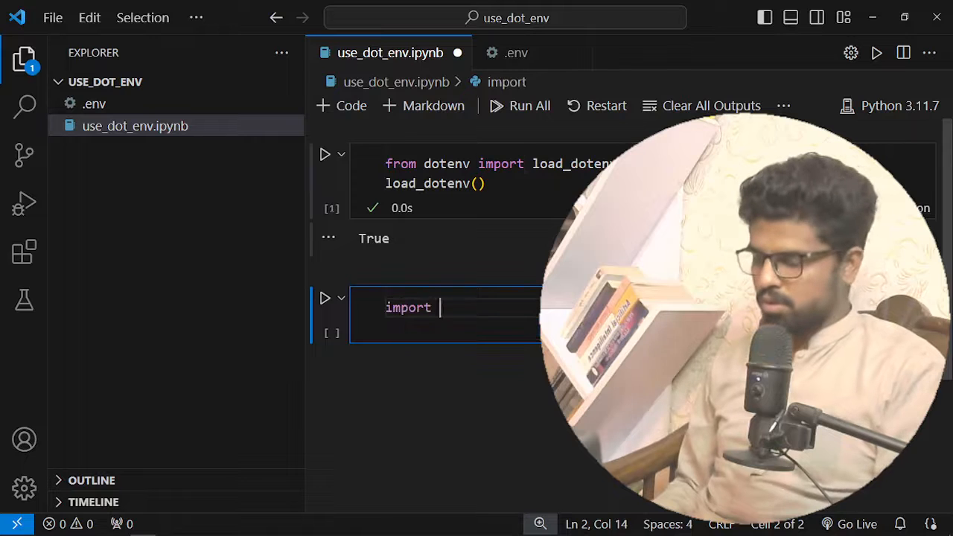
type("os")
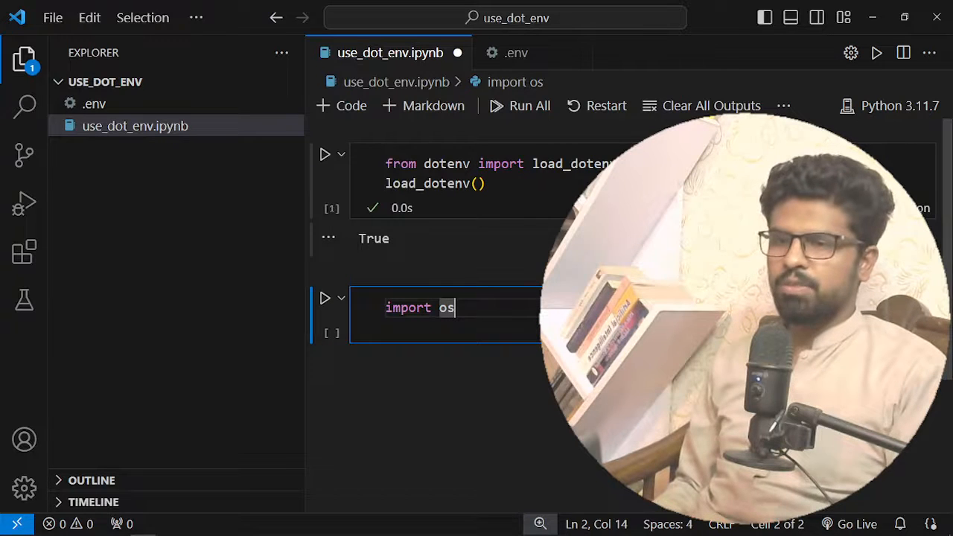
key("ctrl+s")
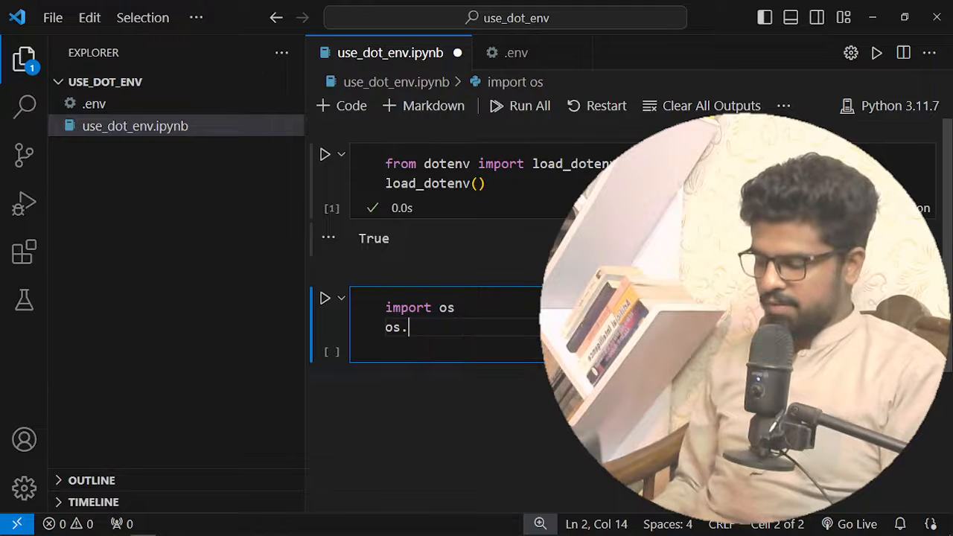
type("get")
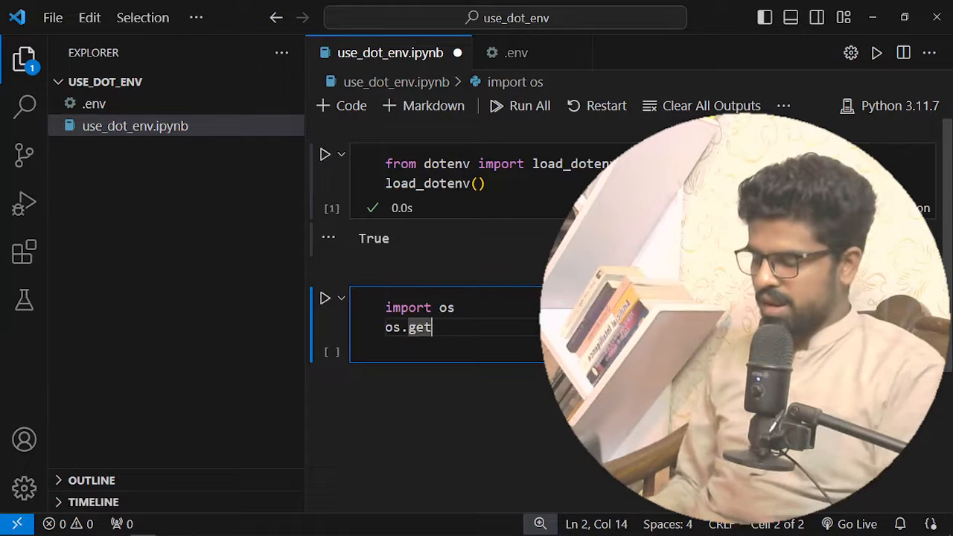
type("env")
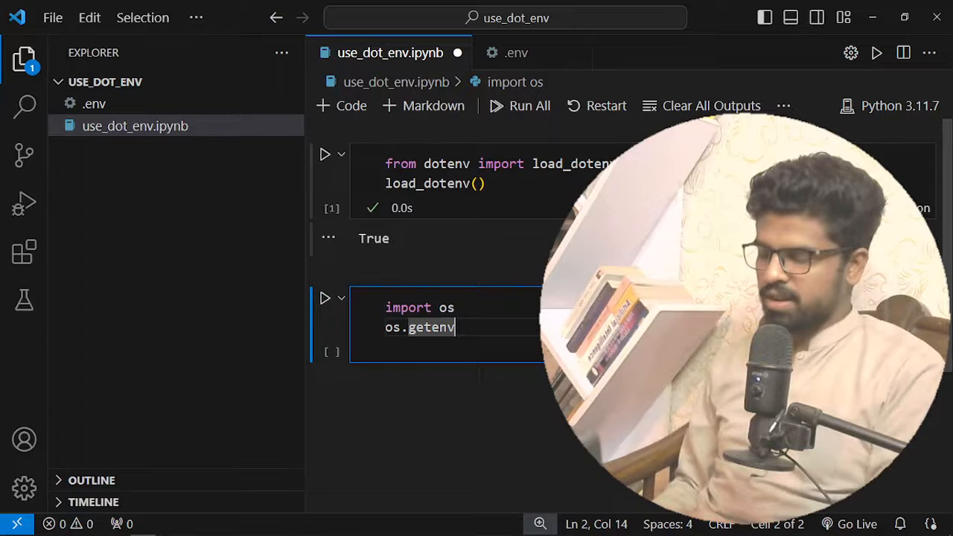
type("(\"\")")
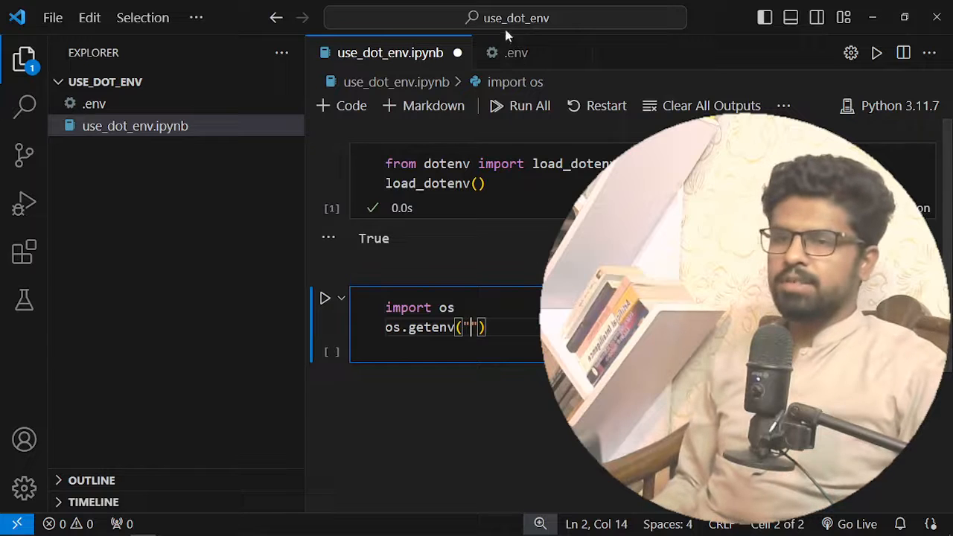
left_click(516, 52)
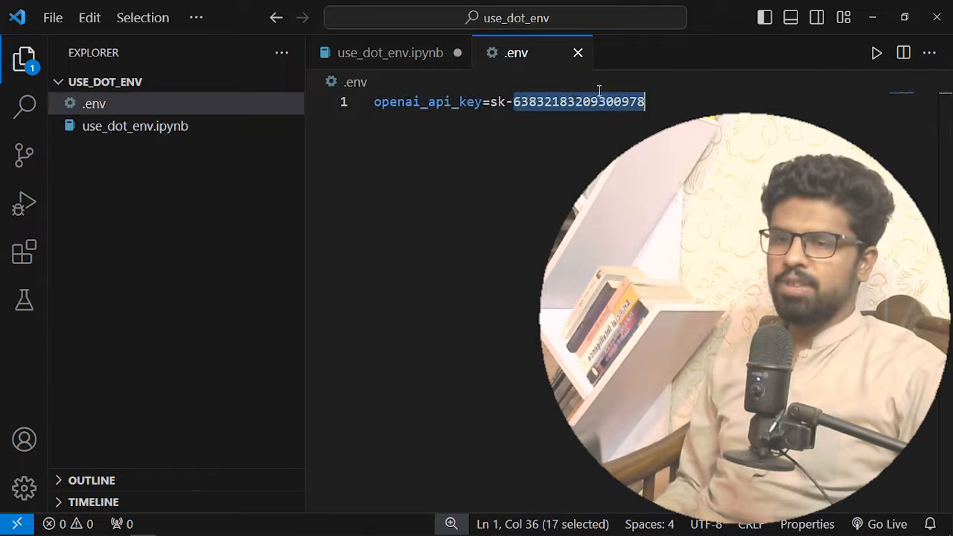
left_click(391, 52)
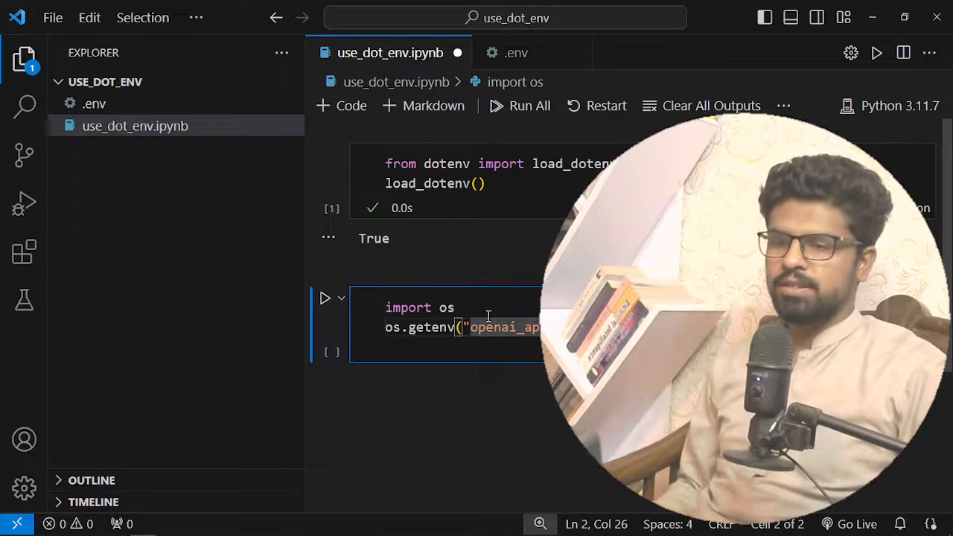
left_click(326, 298)
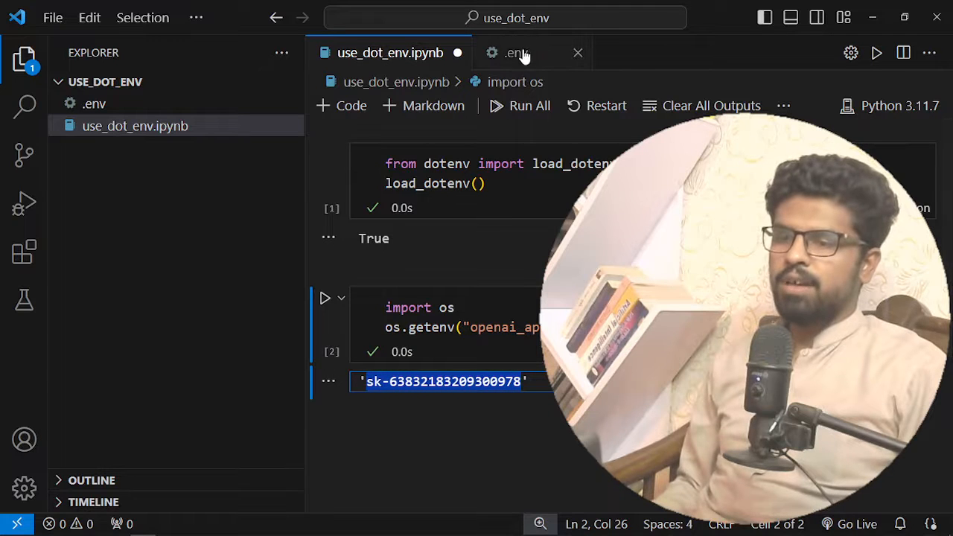
mouse_move(514, 52)
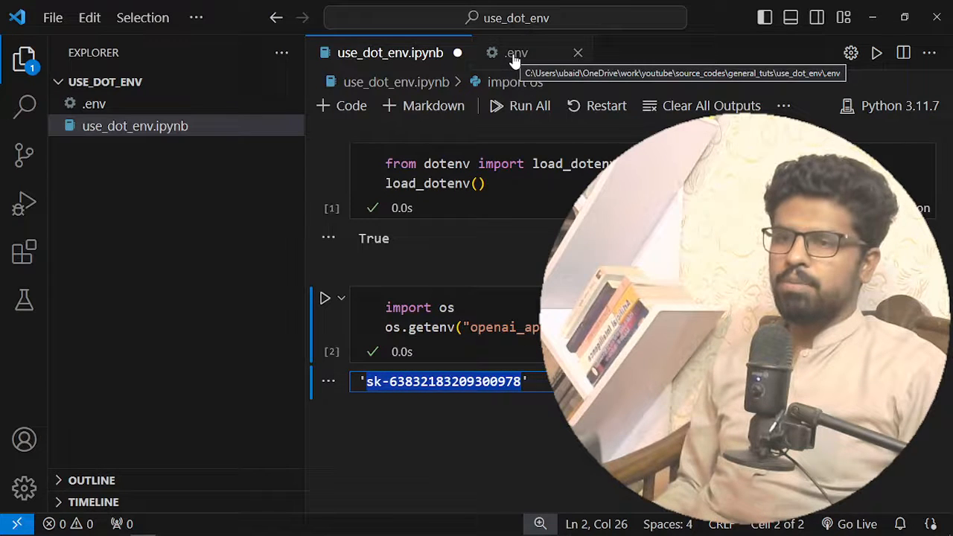
left_click(516, 52)
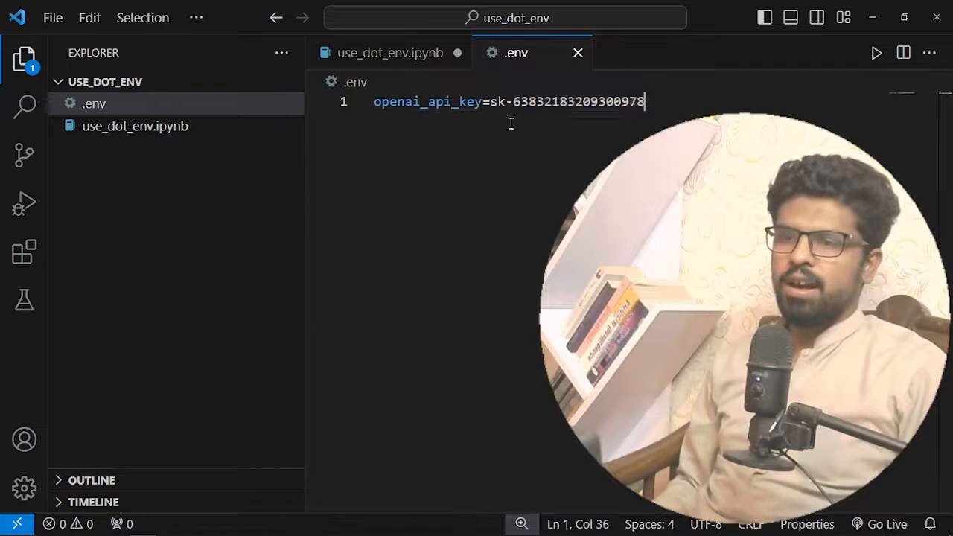
left_click_drag(491, 102, 645, 102)
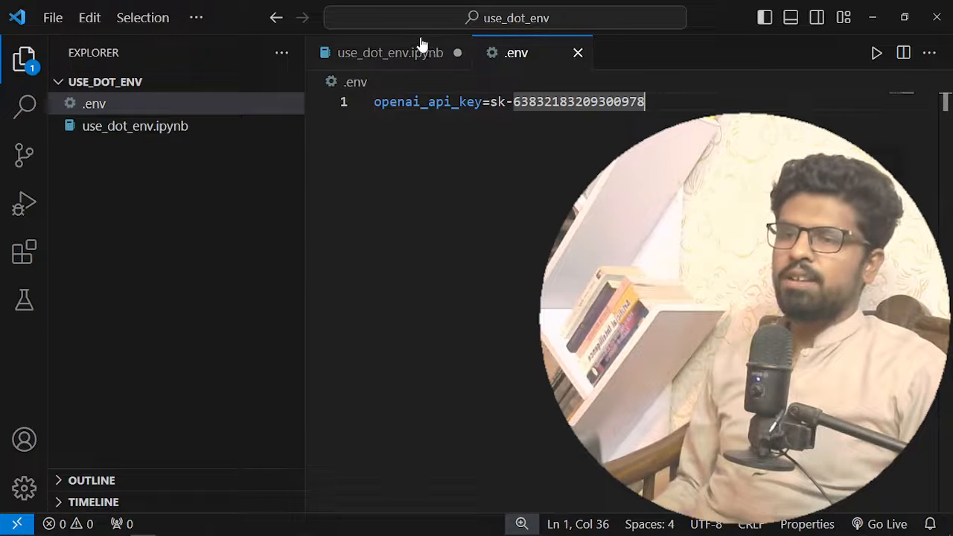
left_click(389, 52)
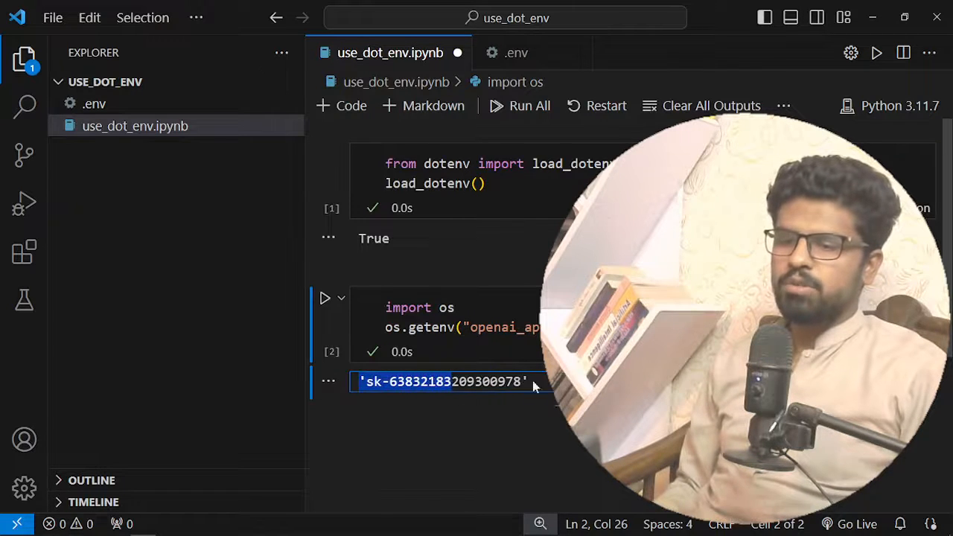
mouse_move(518, 406)
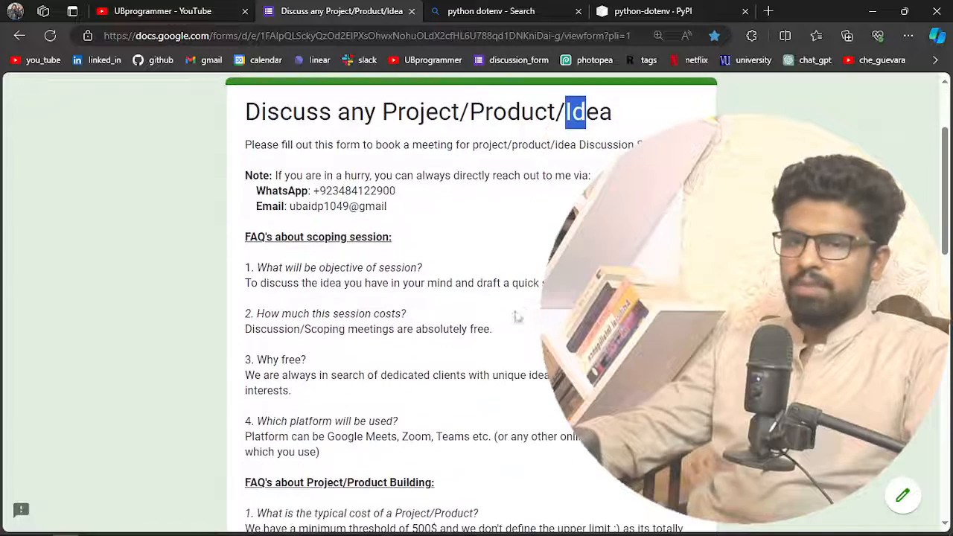
Step: Scroll through the project discussion form's scoping-session and project-building FAQs
scroll("down", 3)
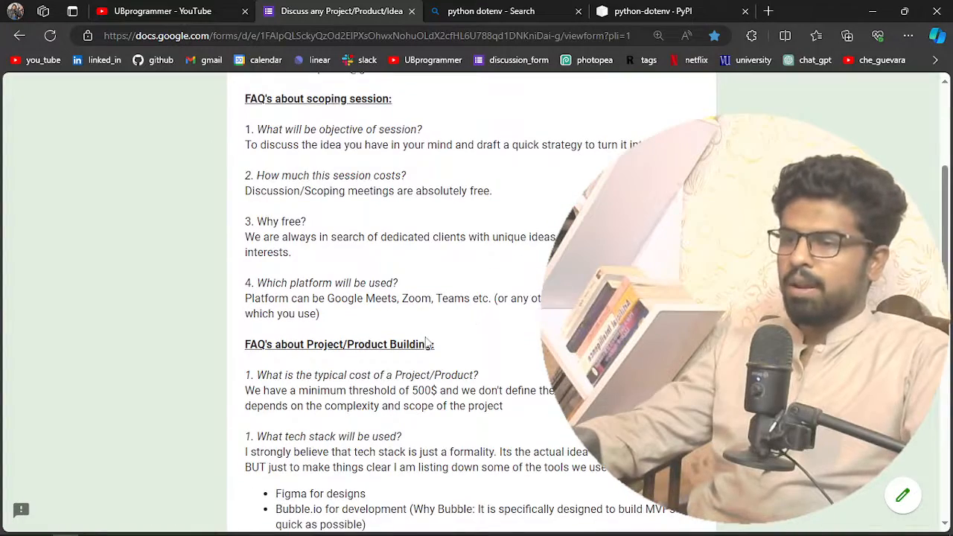
scroll("down", 3)
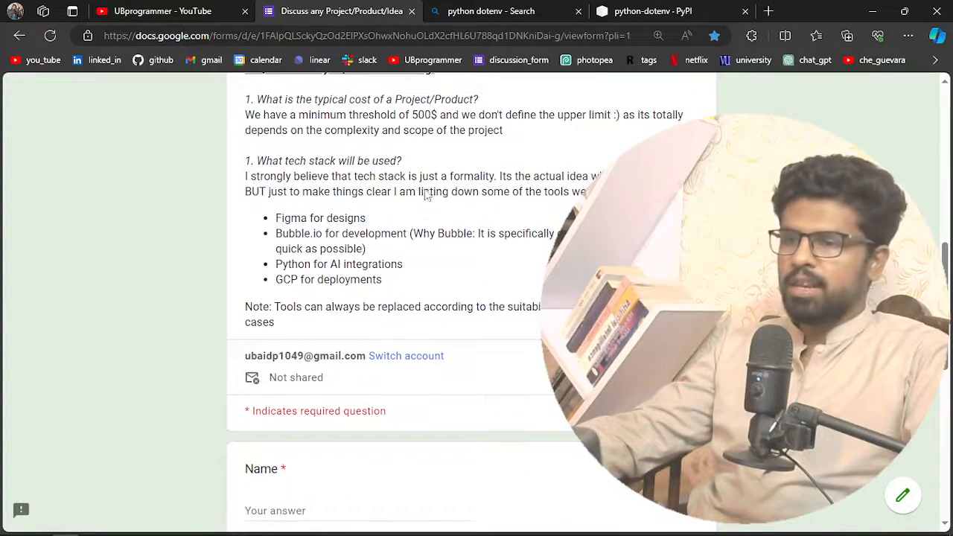
scroll("up", 3)
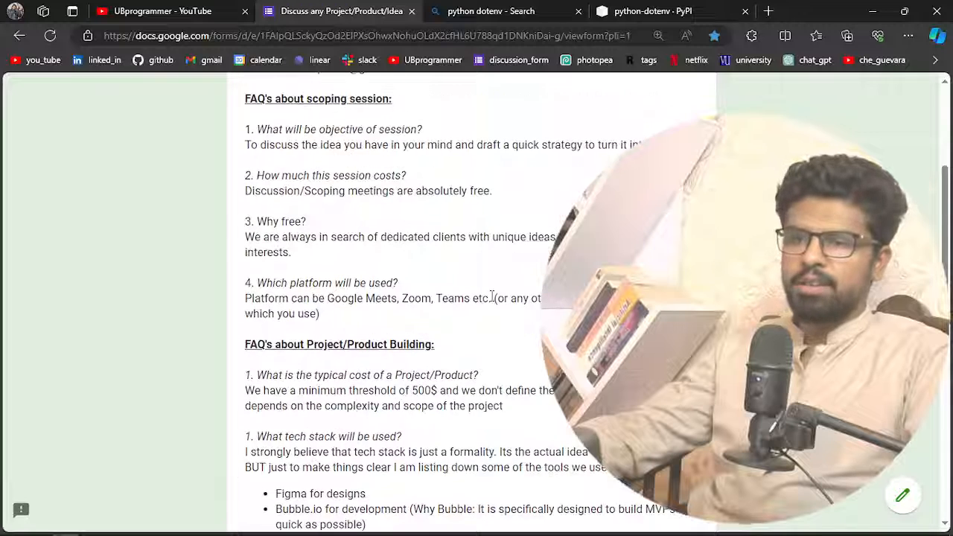
mouse_move(143, 526)
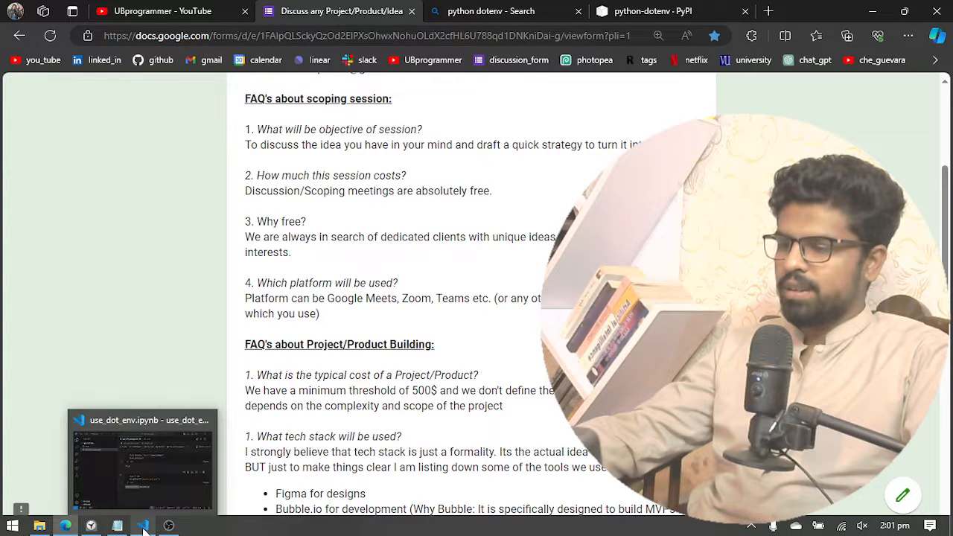
mouse_move(169, 527)
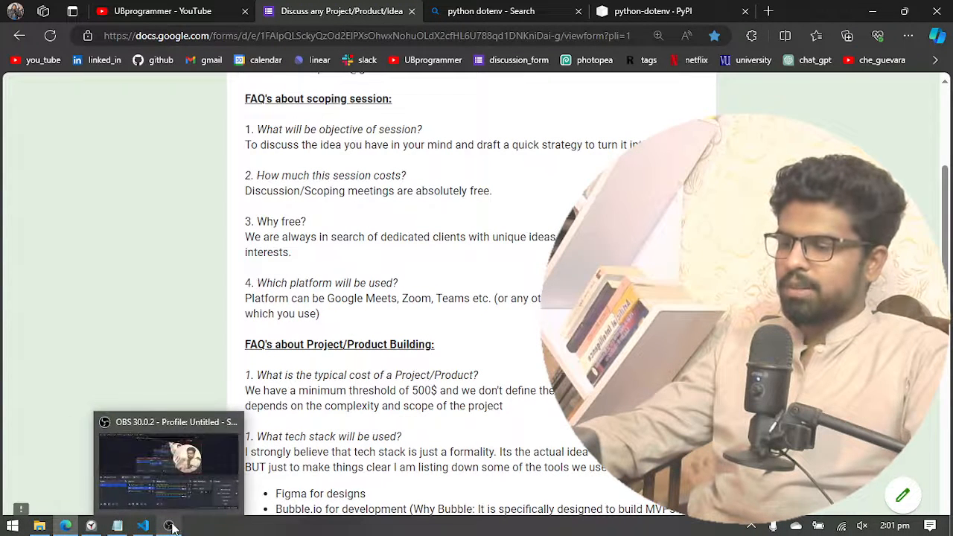